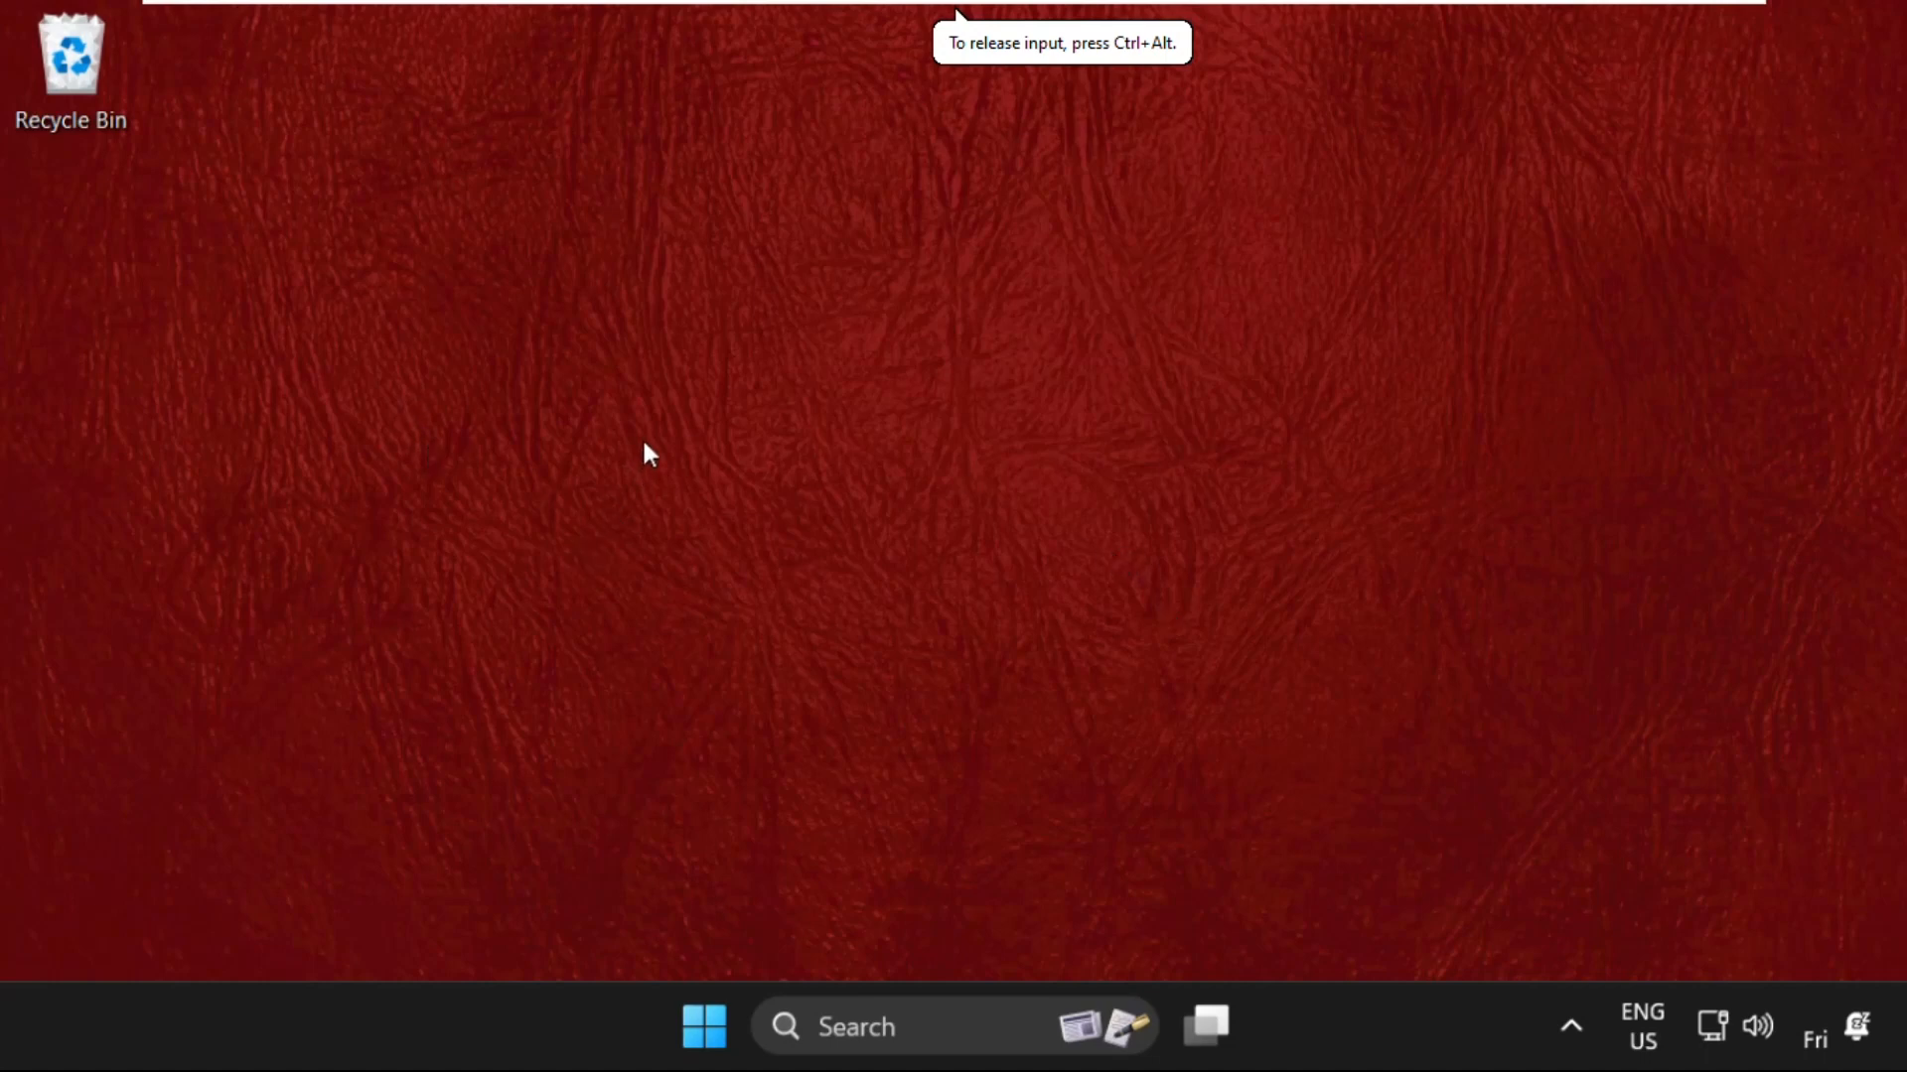
# Step: Reach the Apps section of Windows Settings via the Start button's context menu and locate Optional features
pyautogui.rightClick(643, 453)
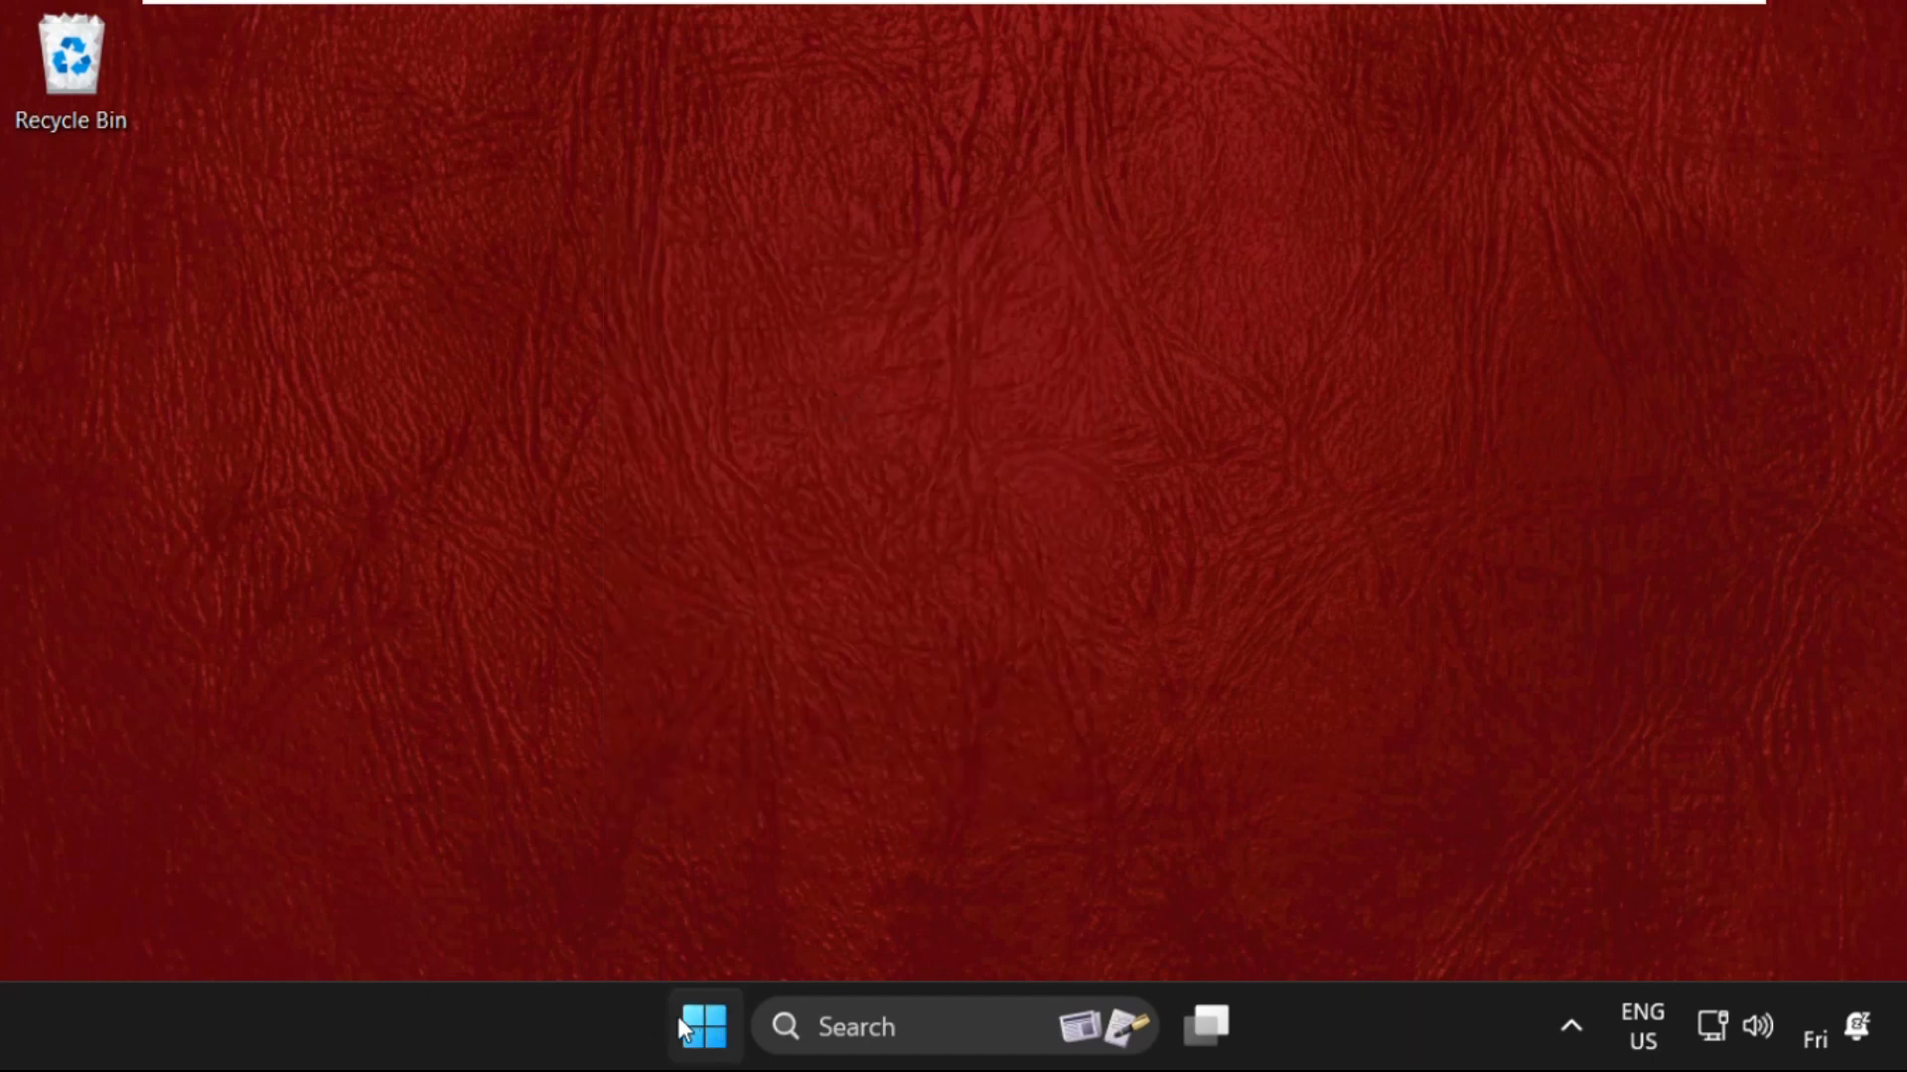
pyautogui.moveTo(651, 711)
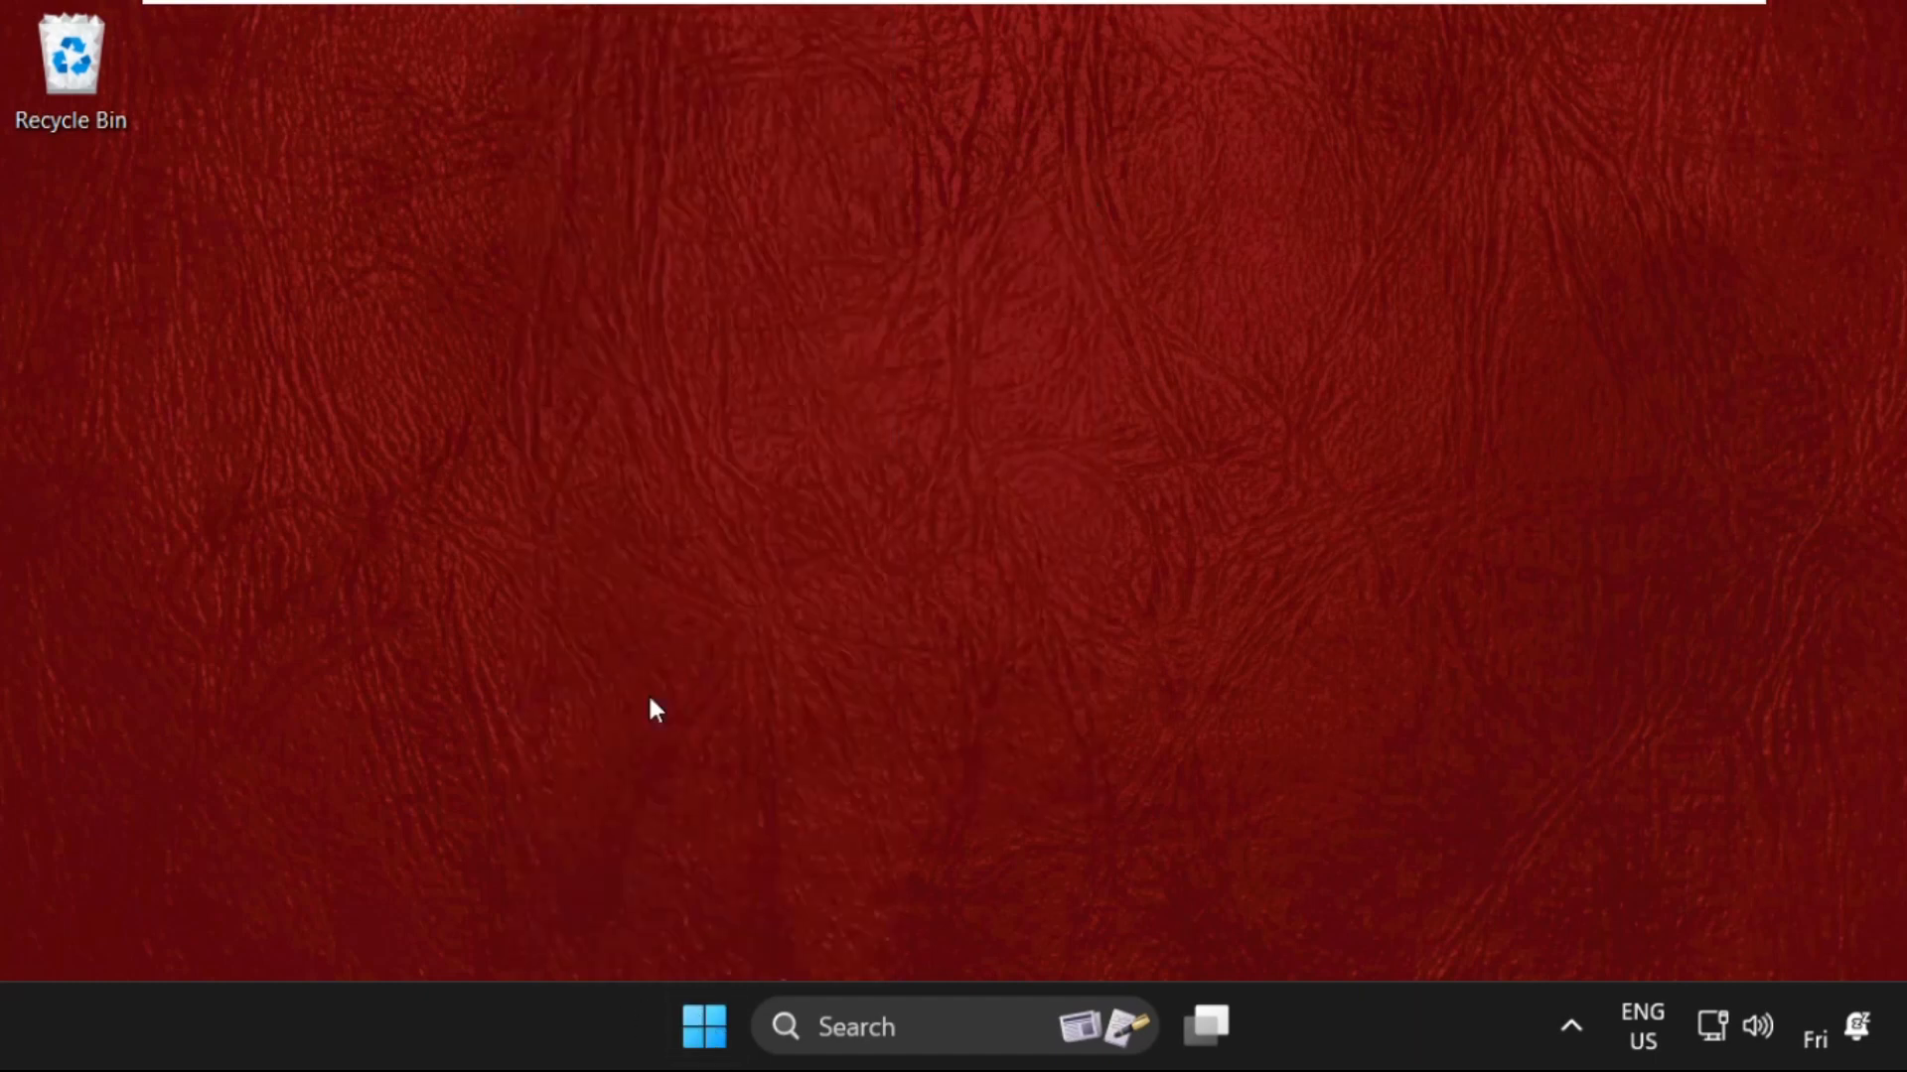
pyautogui.click(1245, 1027)
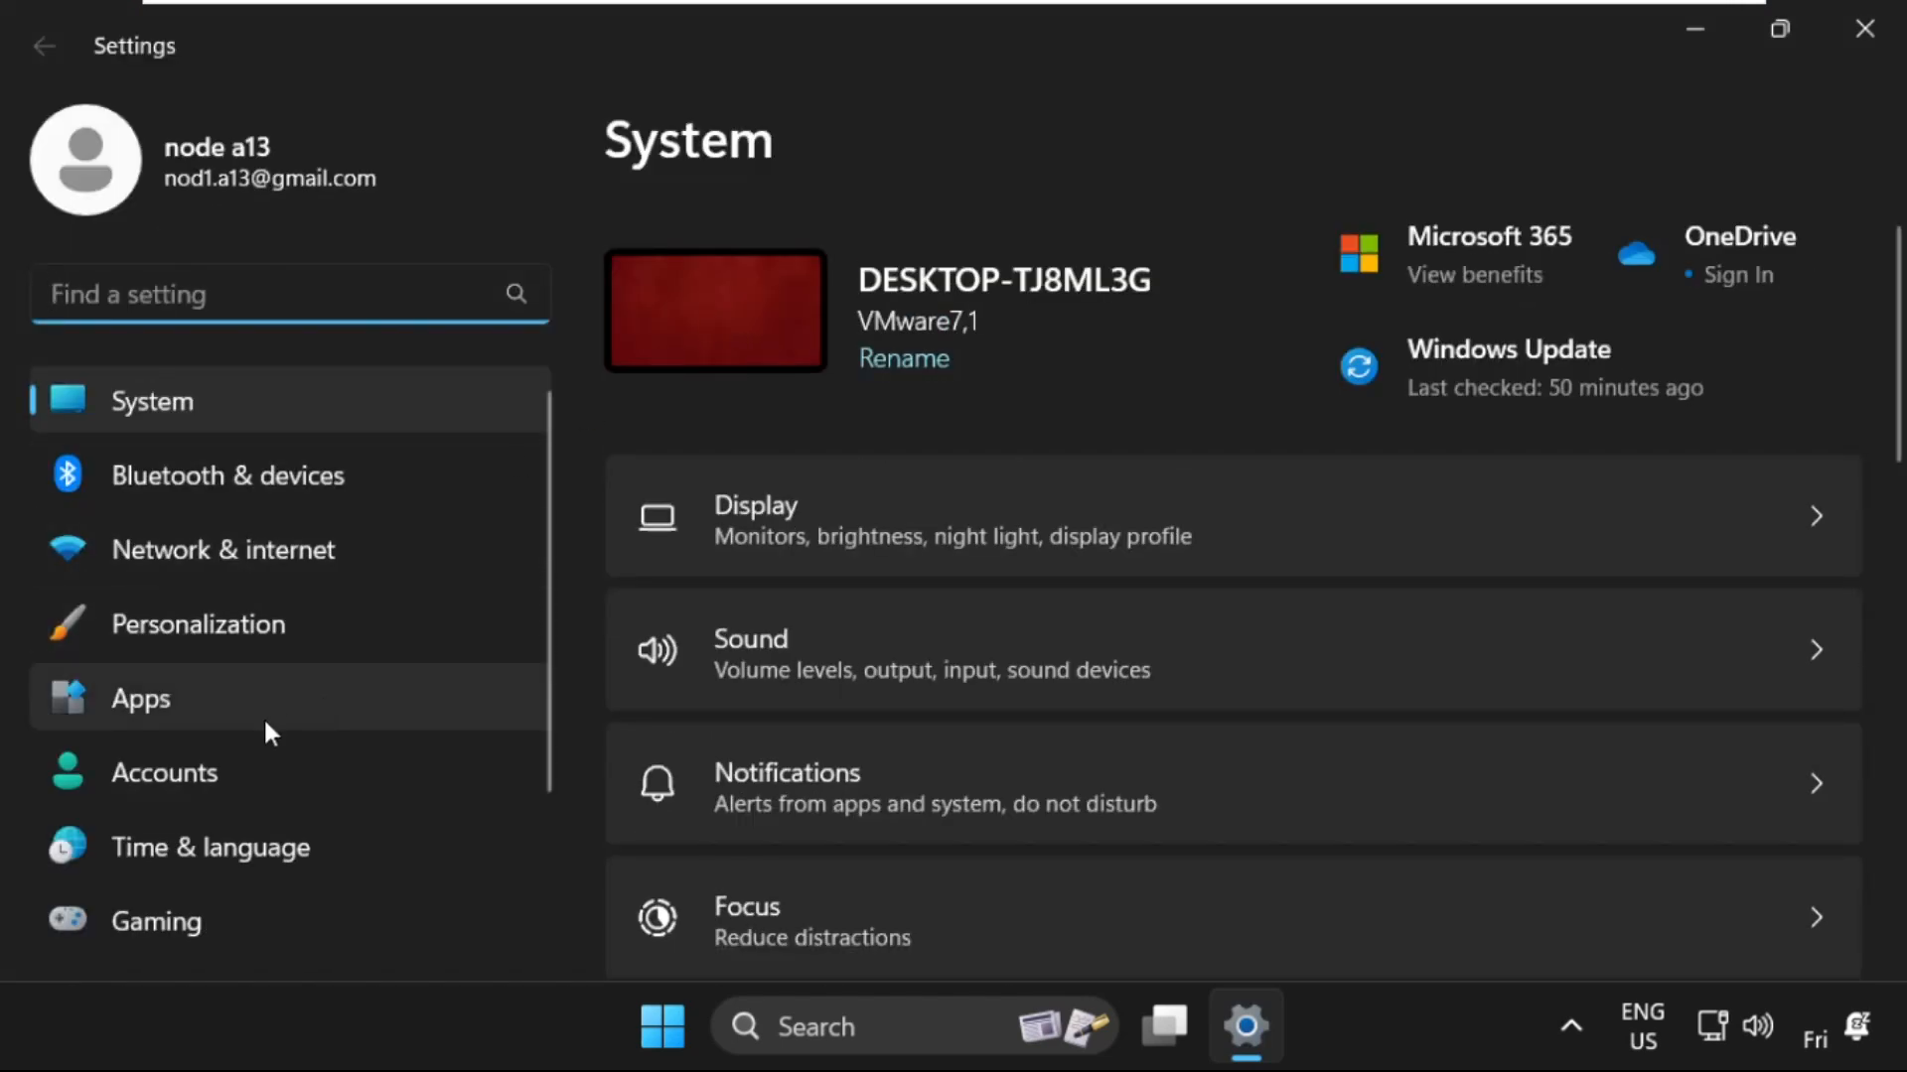
pyautogui.click(139, 697)
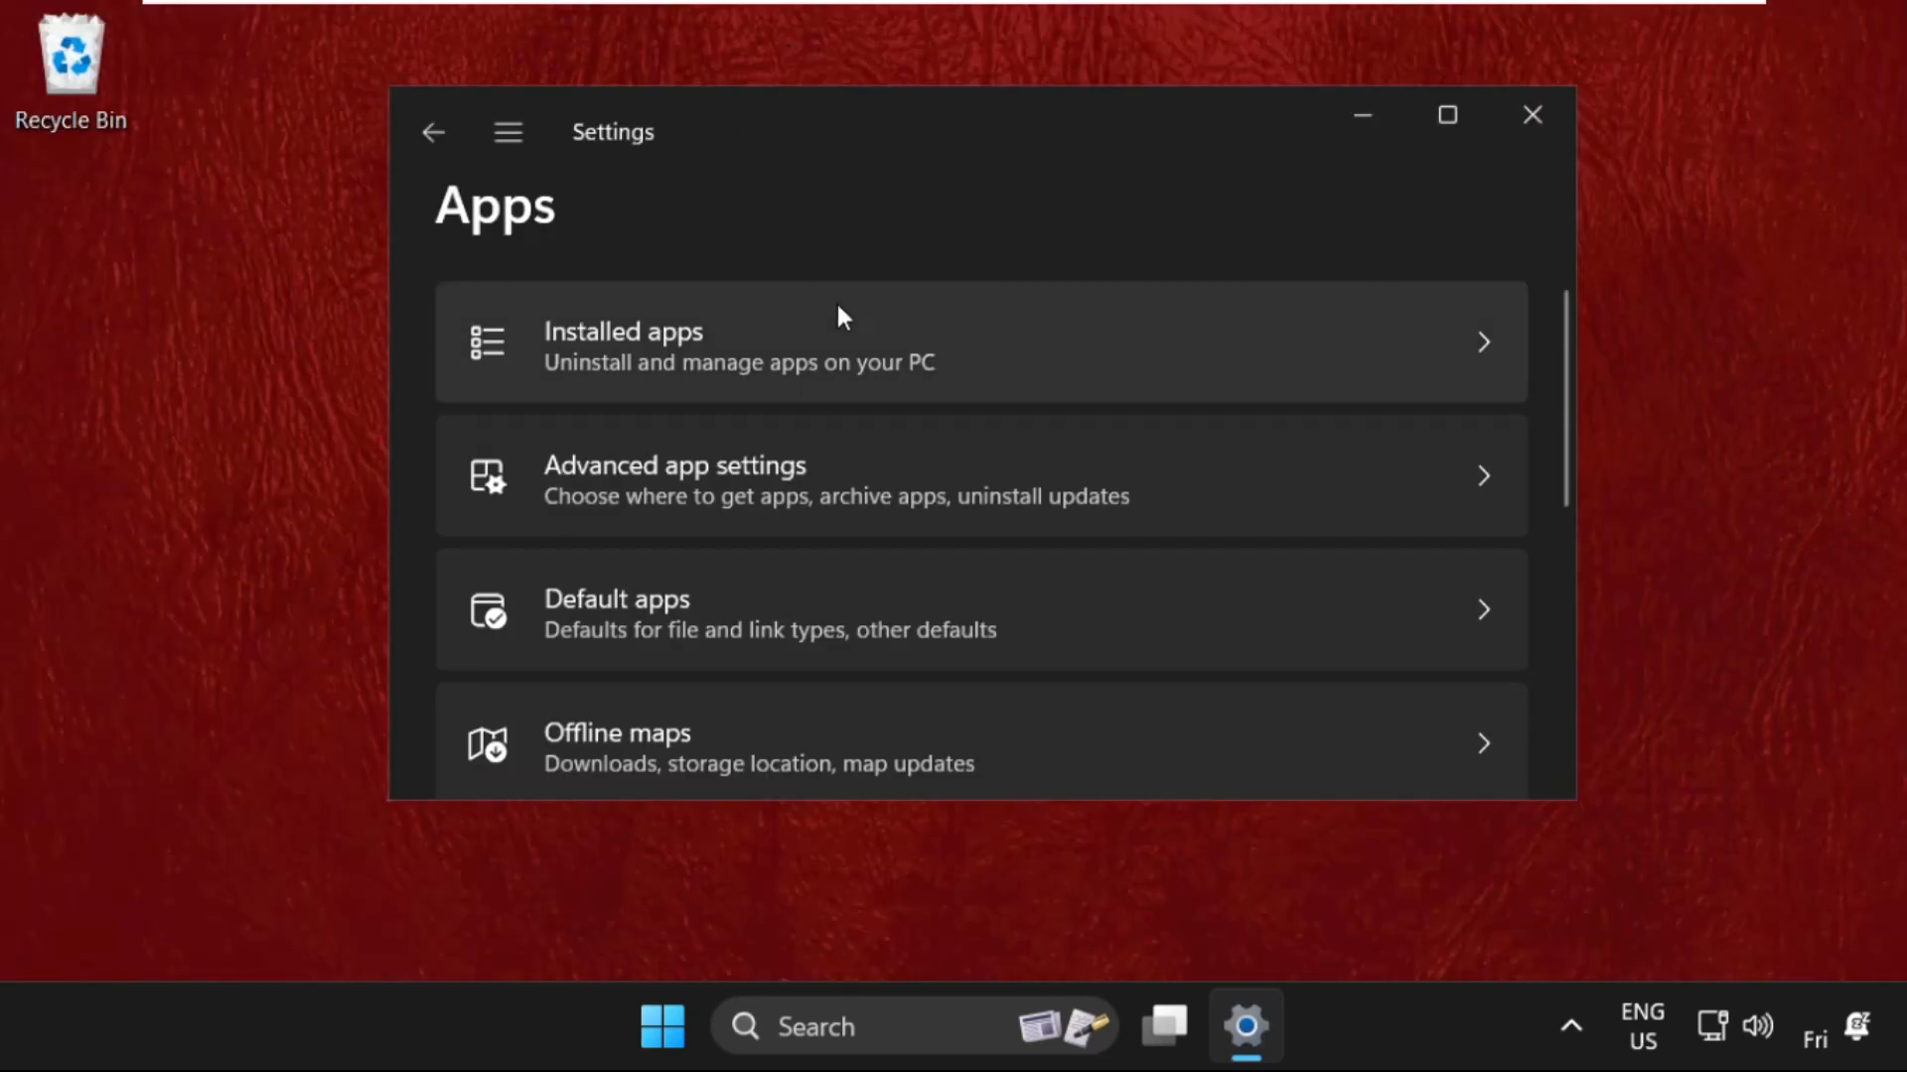
pyautogui.scroll(-3)
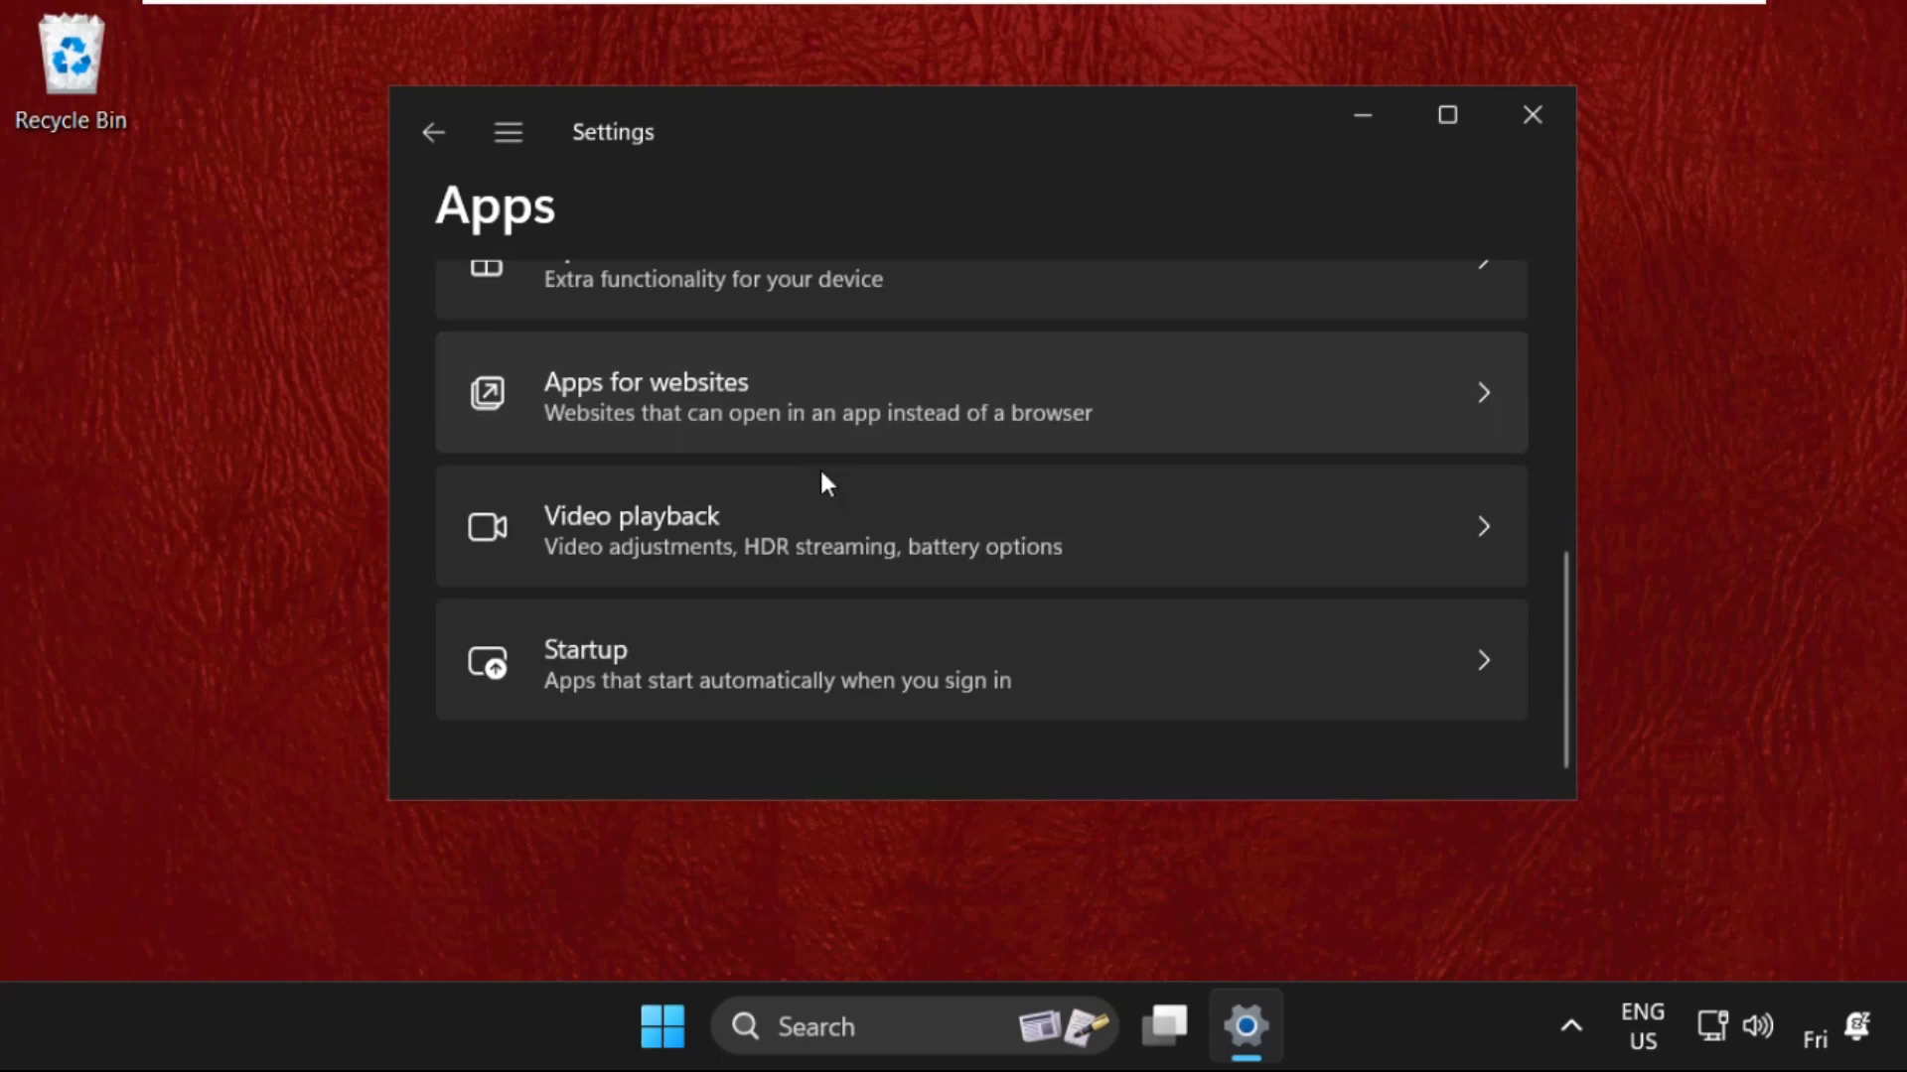
pyautogui.scroll(3)
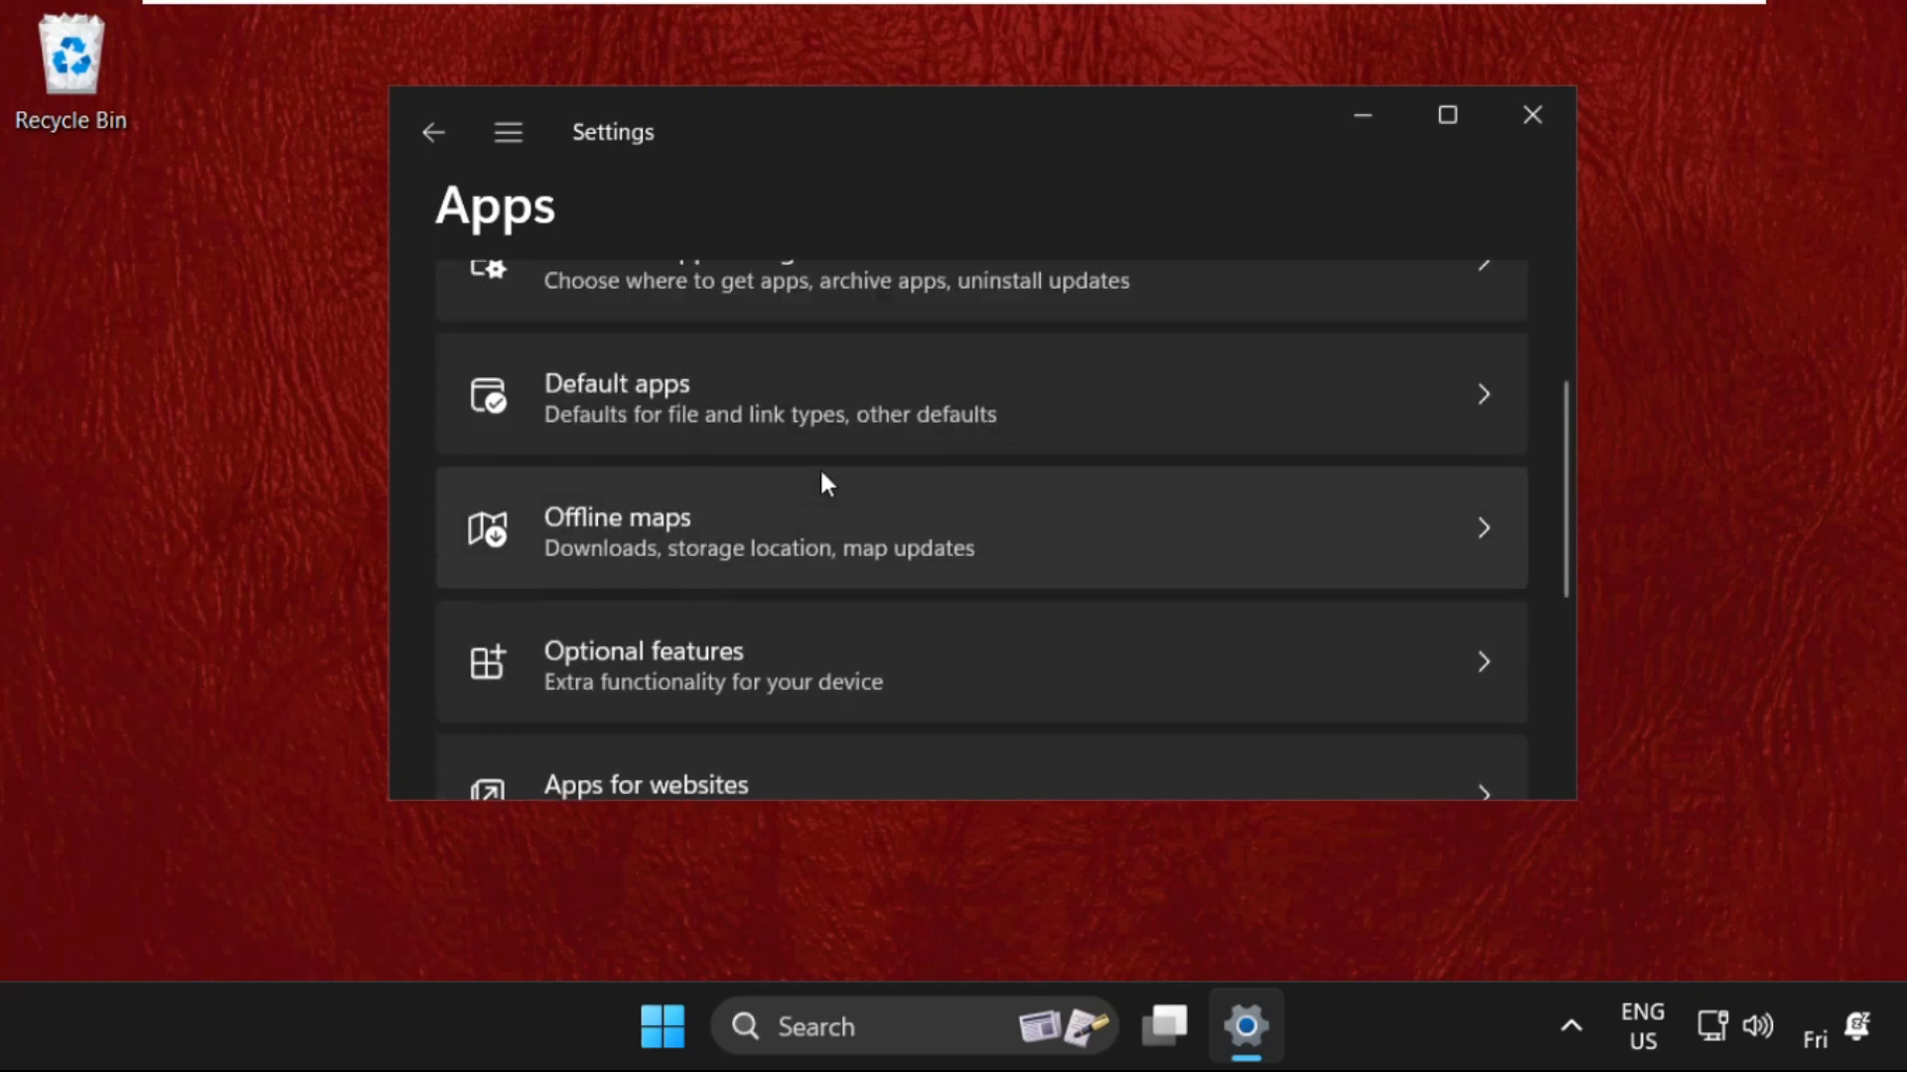
pyautogui.scroll(3)
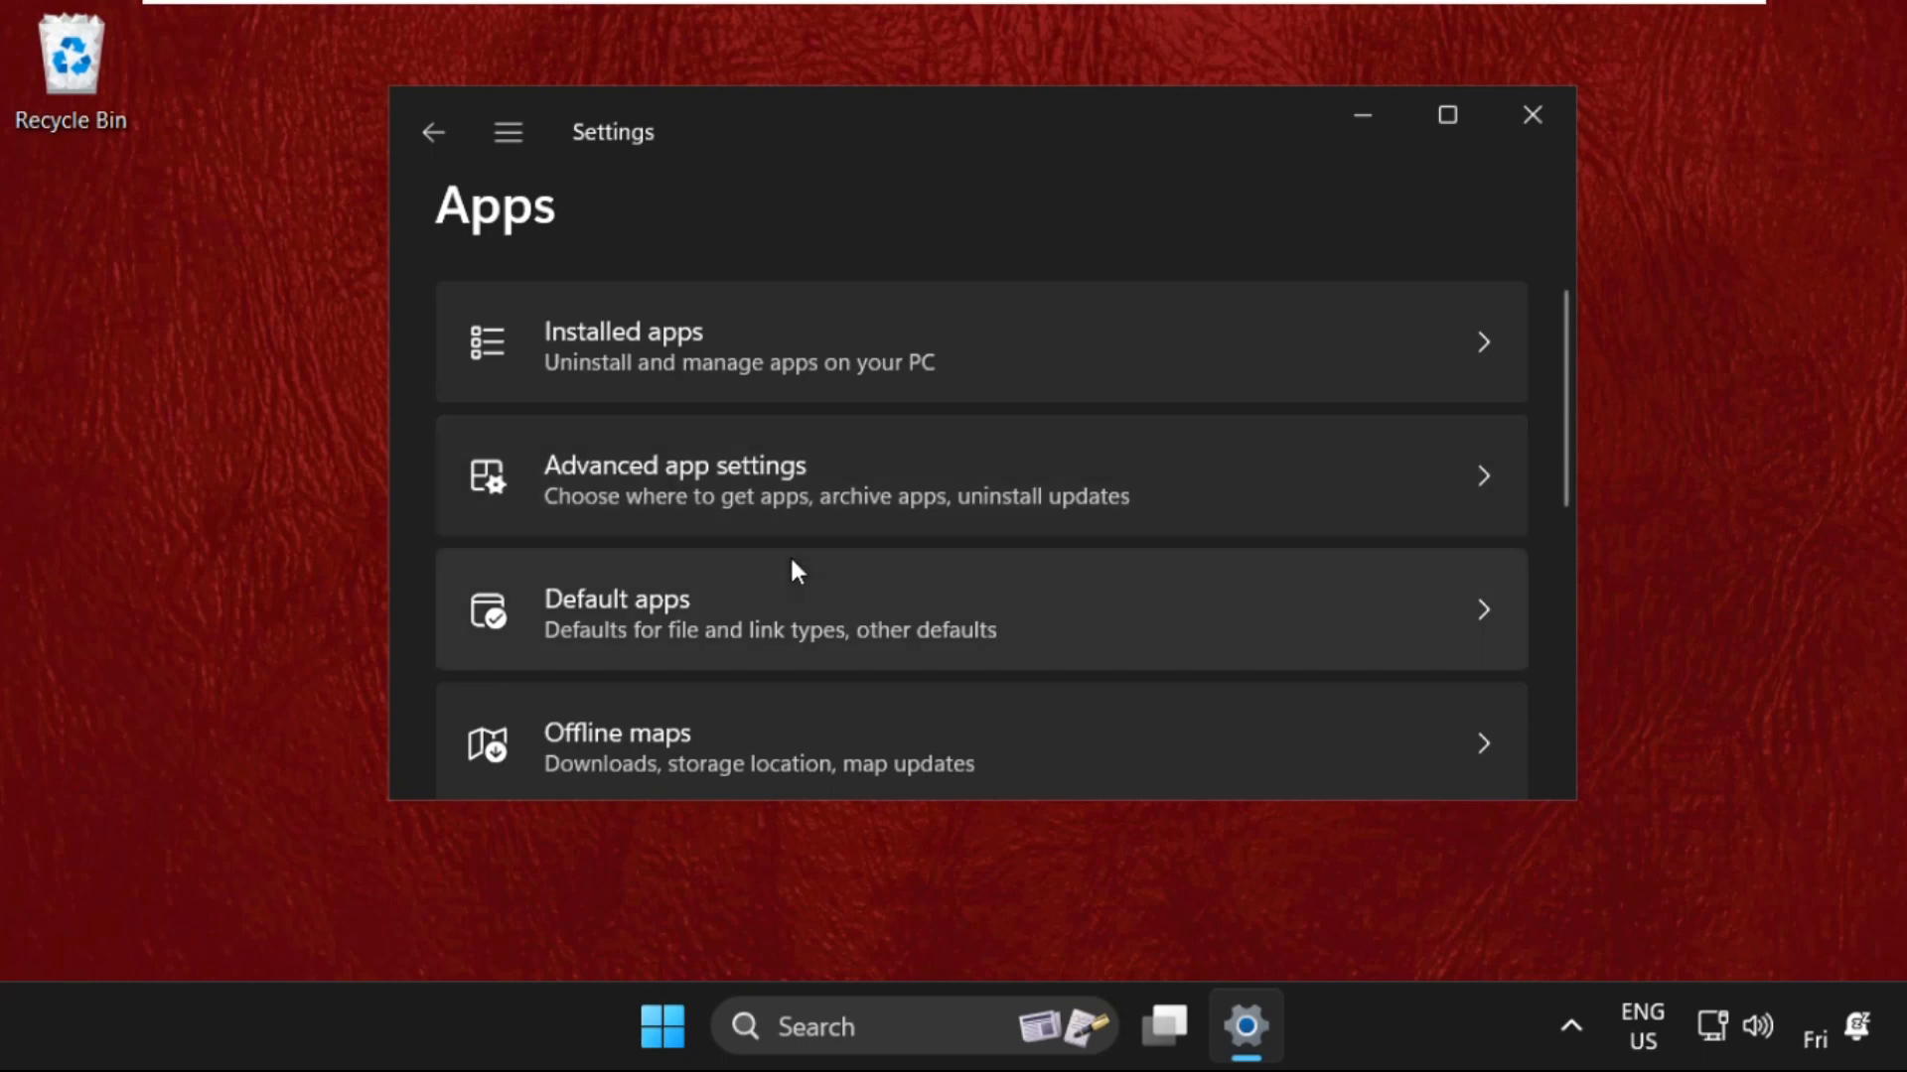
pyautogui.scroll(-3)
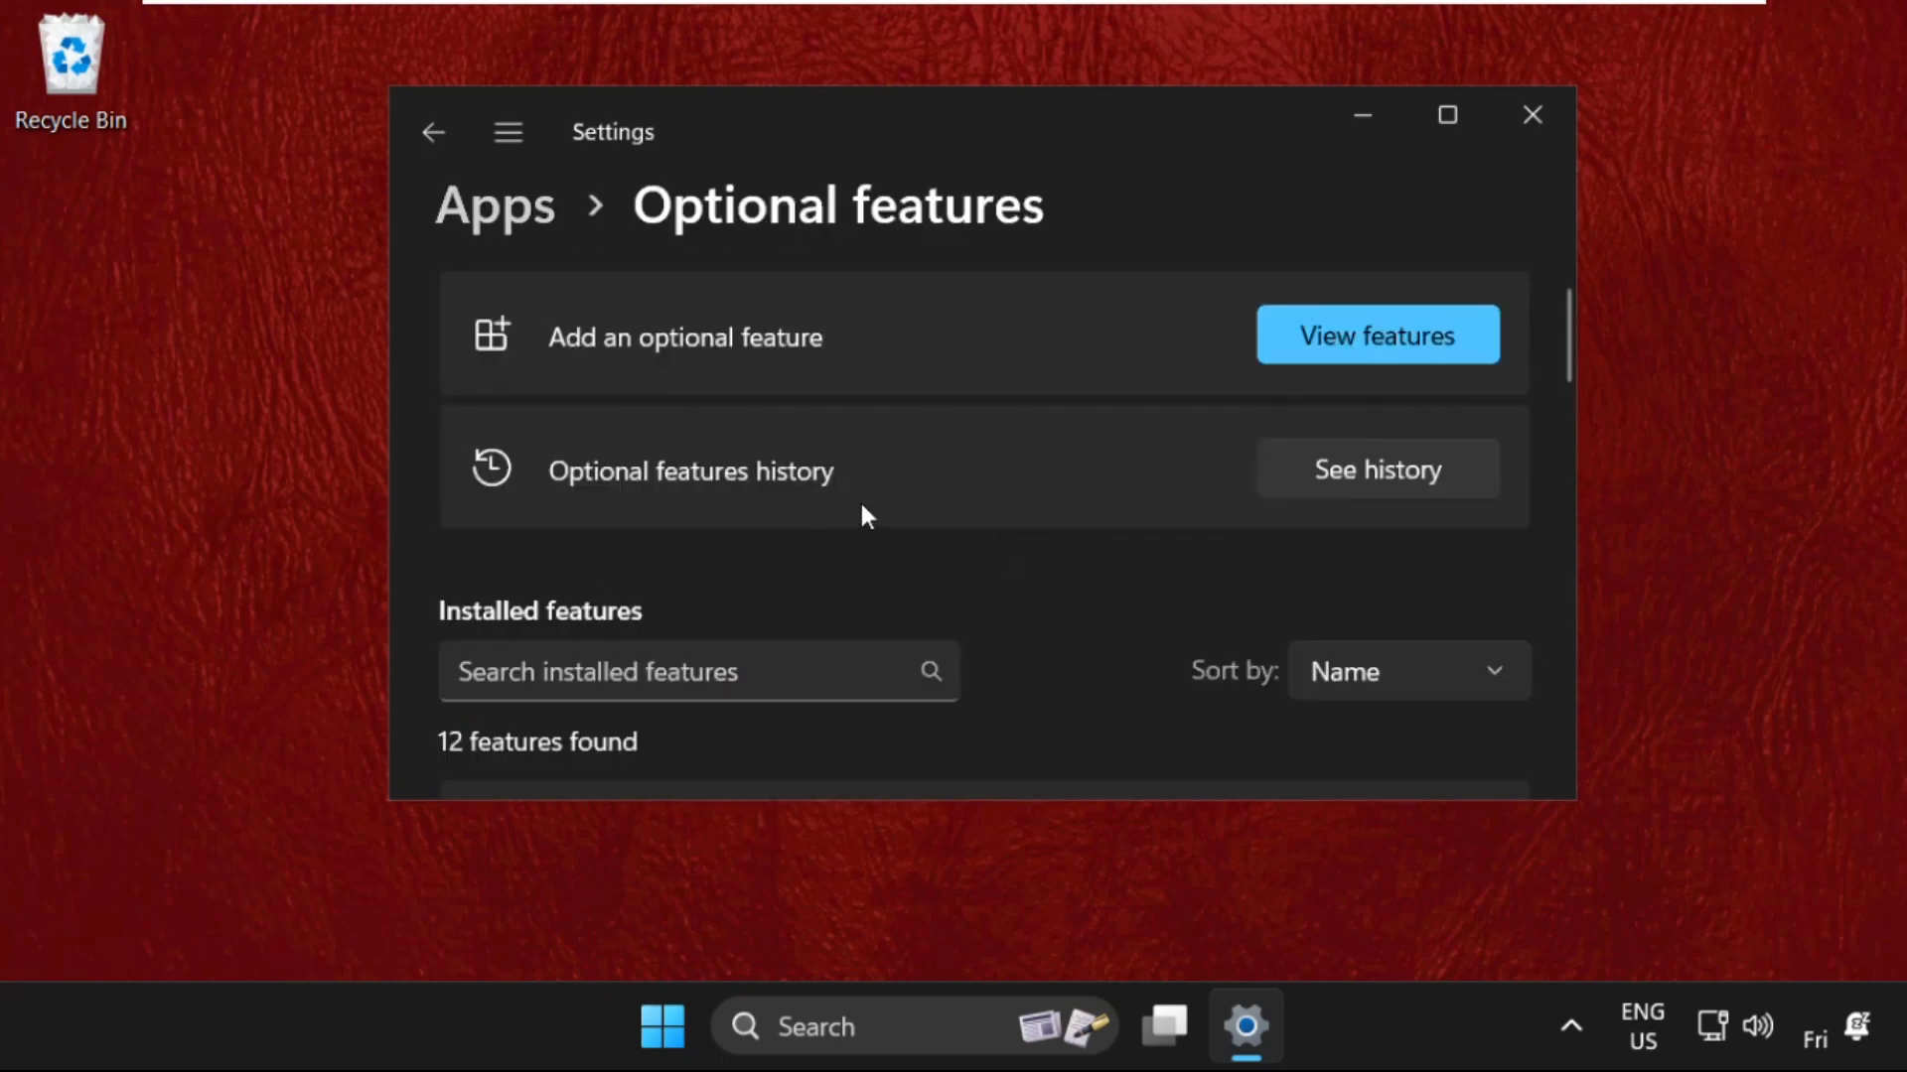
# Step: Maximize Settings and launch More Windows features from Related settings
pyautogui.scroll(-3)
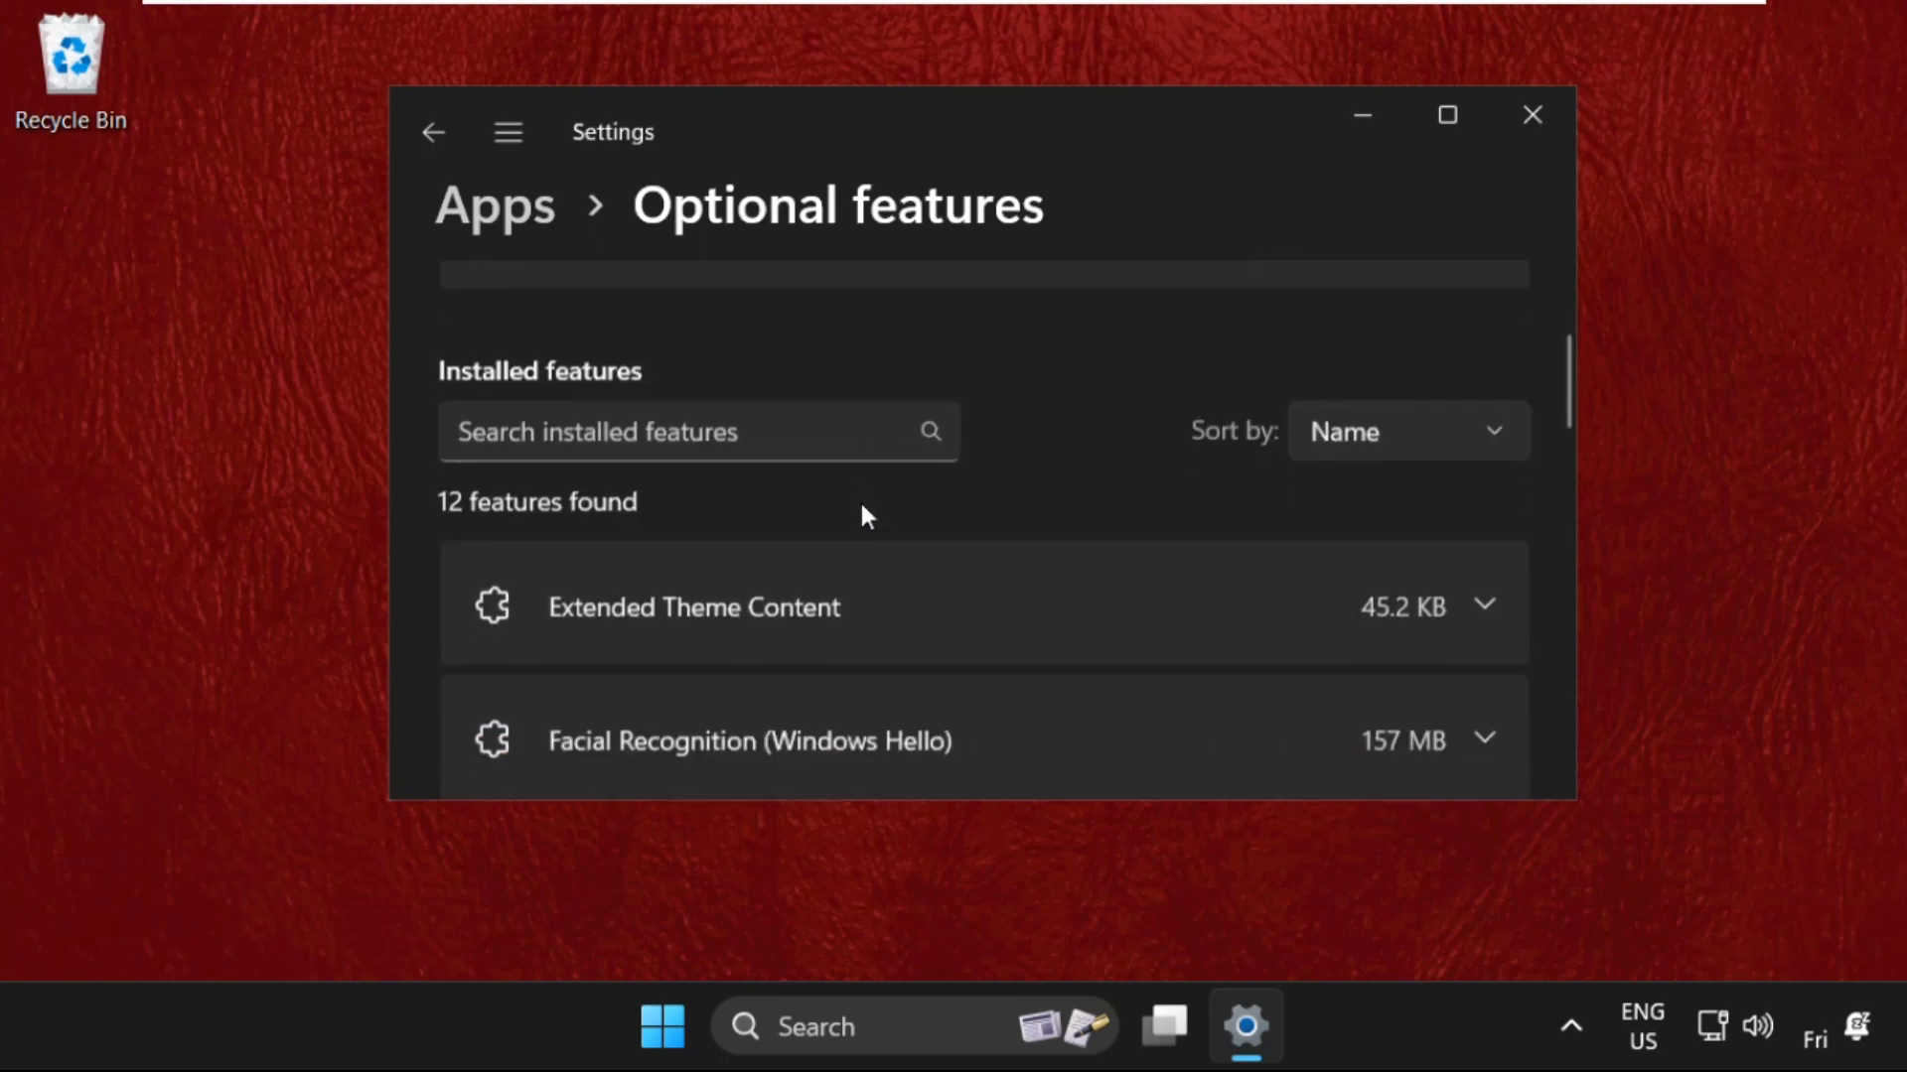
pyautogui.click(1448, 115)
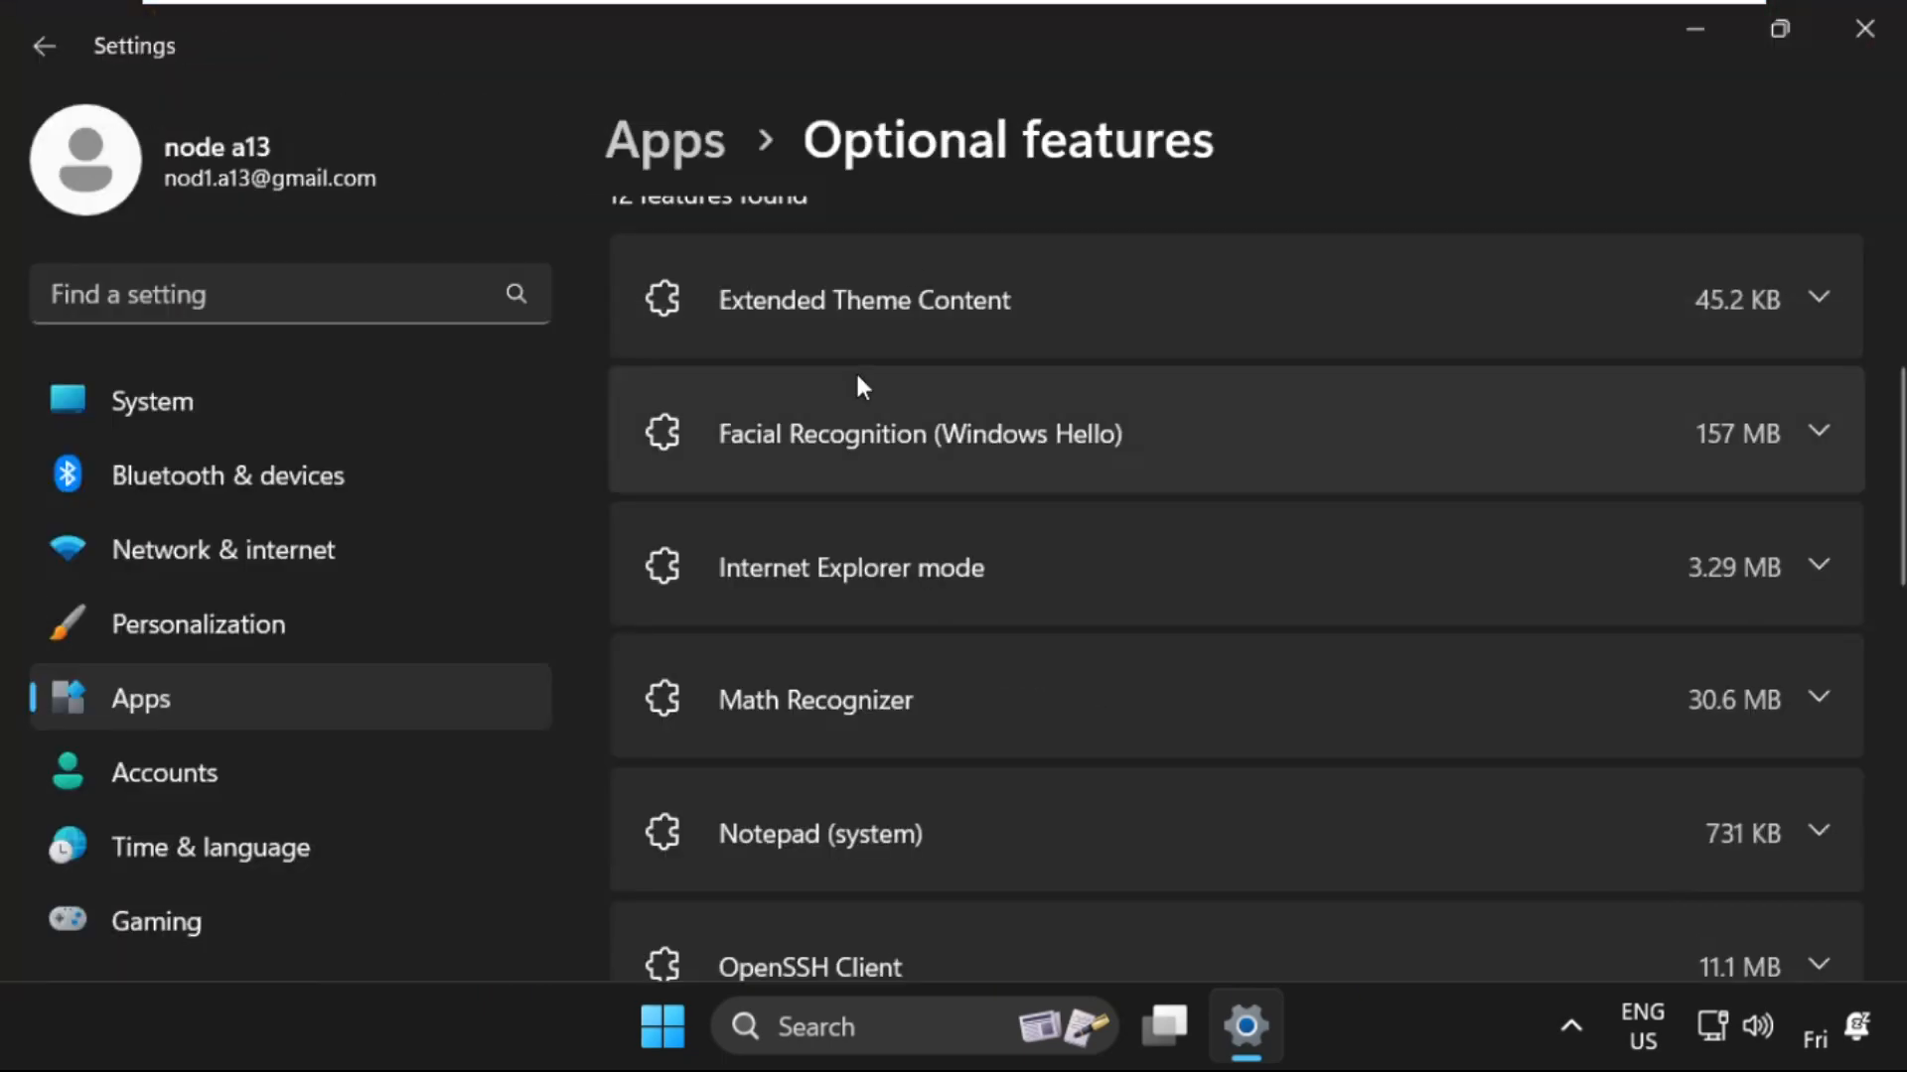
pyautogui.scroll(-3)
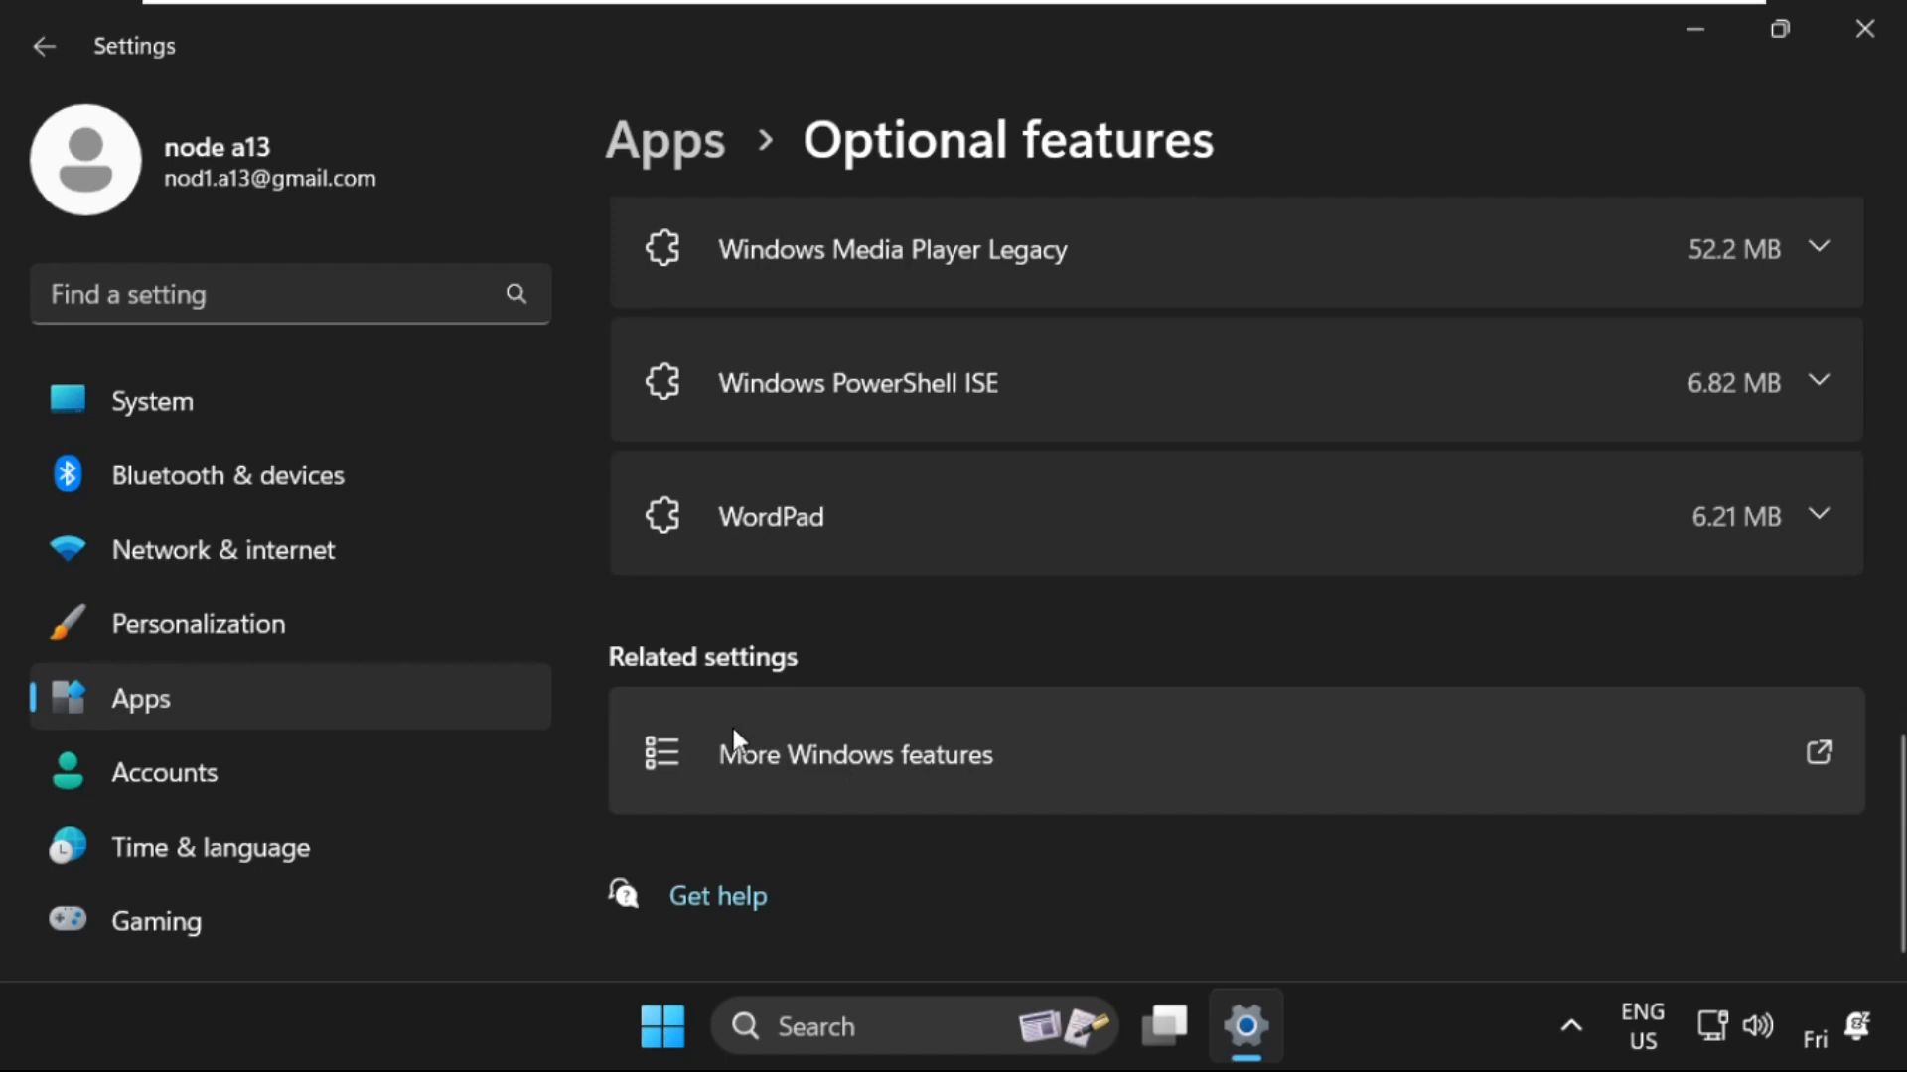
pyautogui.moveTo(802, 772)
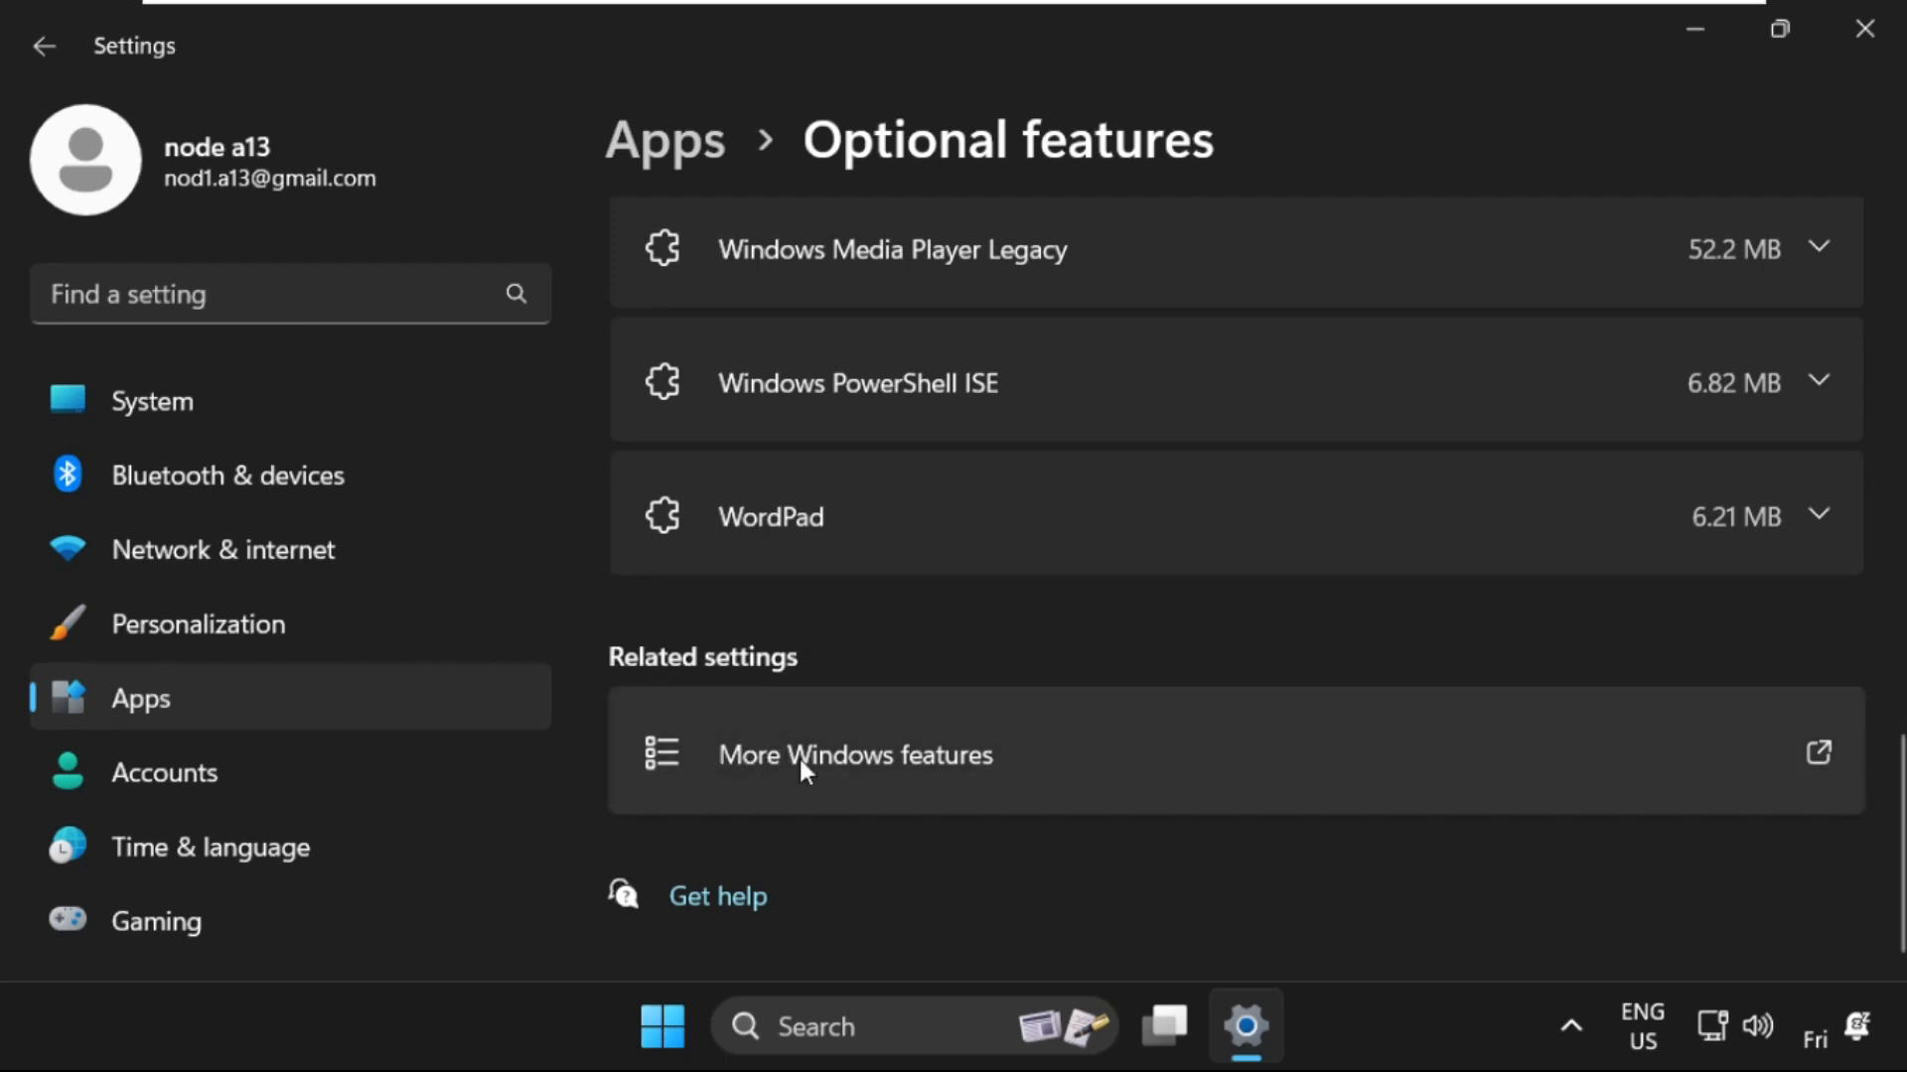
pyautogui.moveTo(1288, 751)
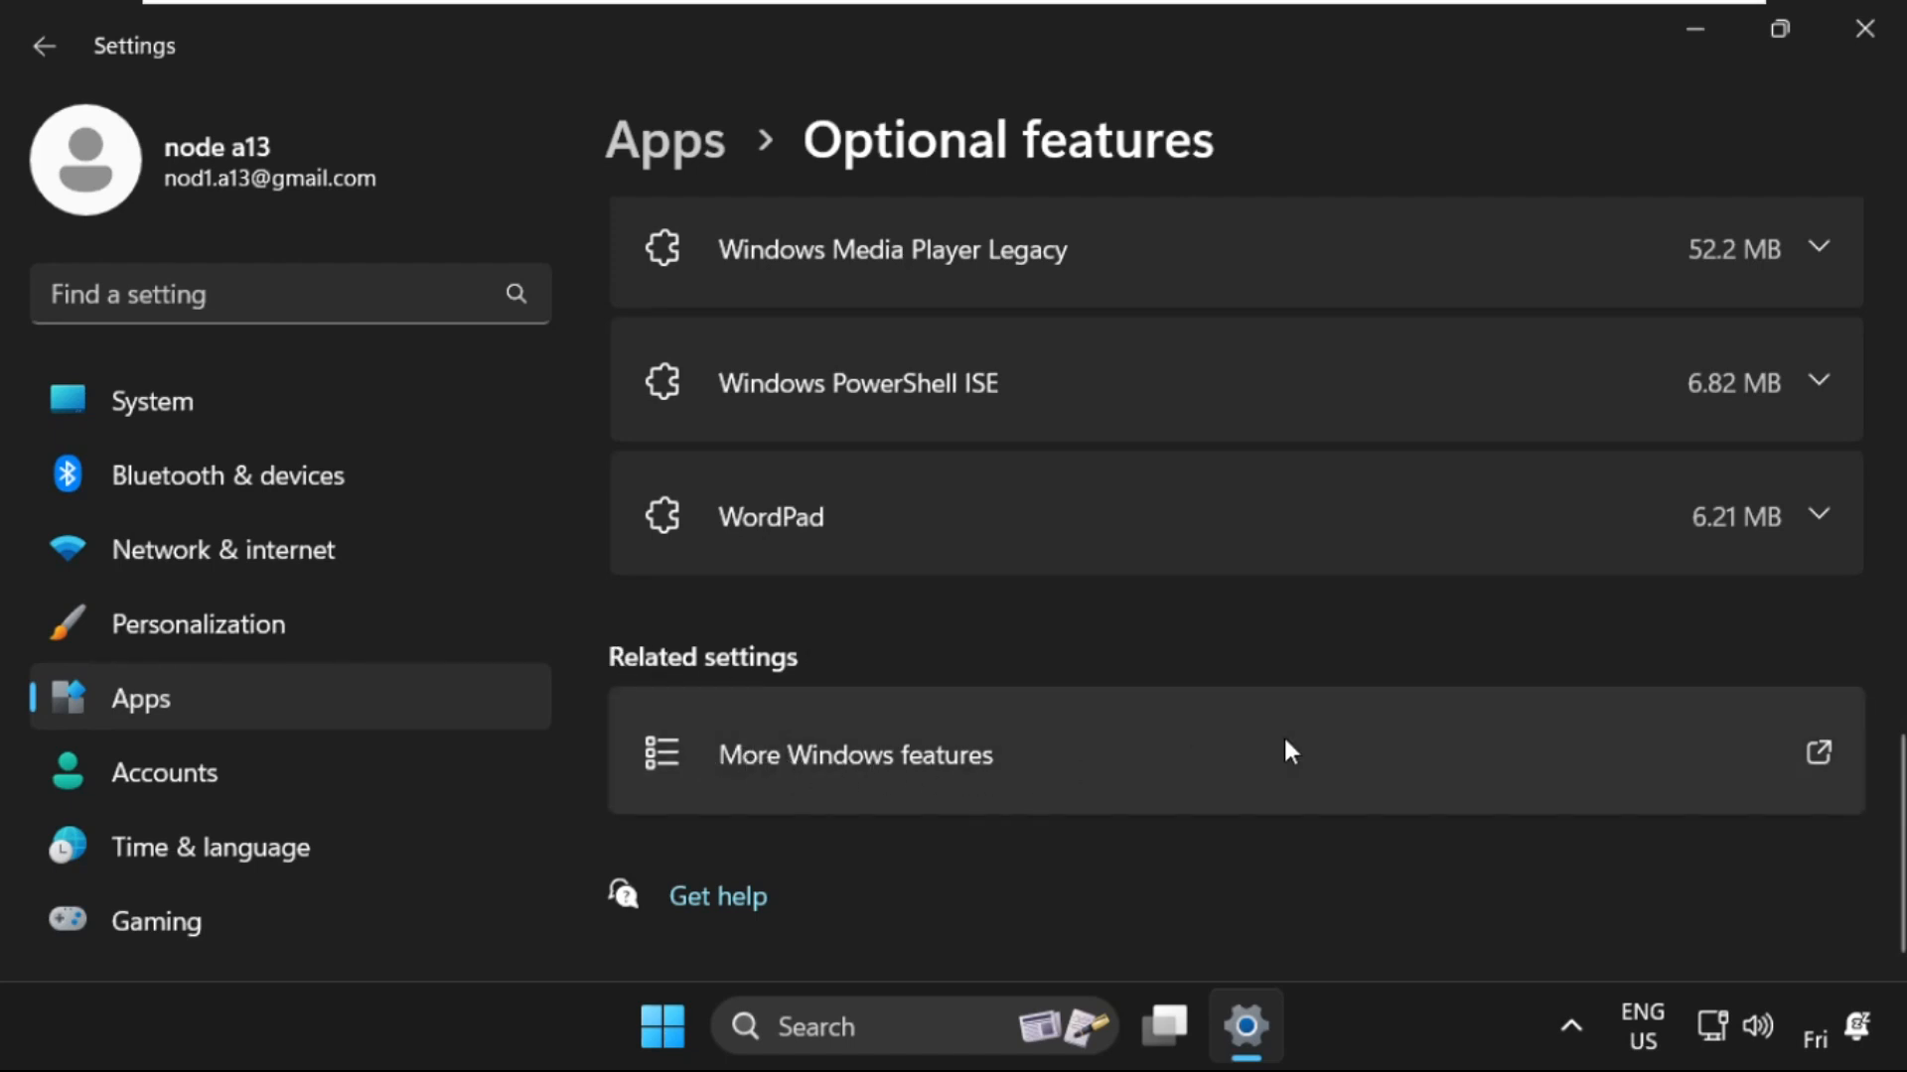
pyautogui.click(854, 755)
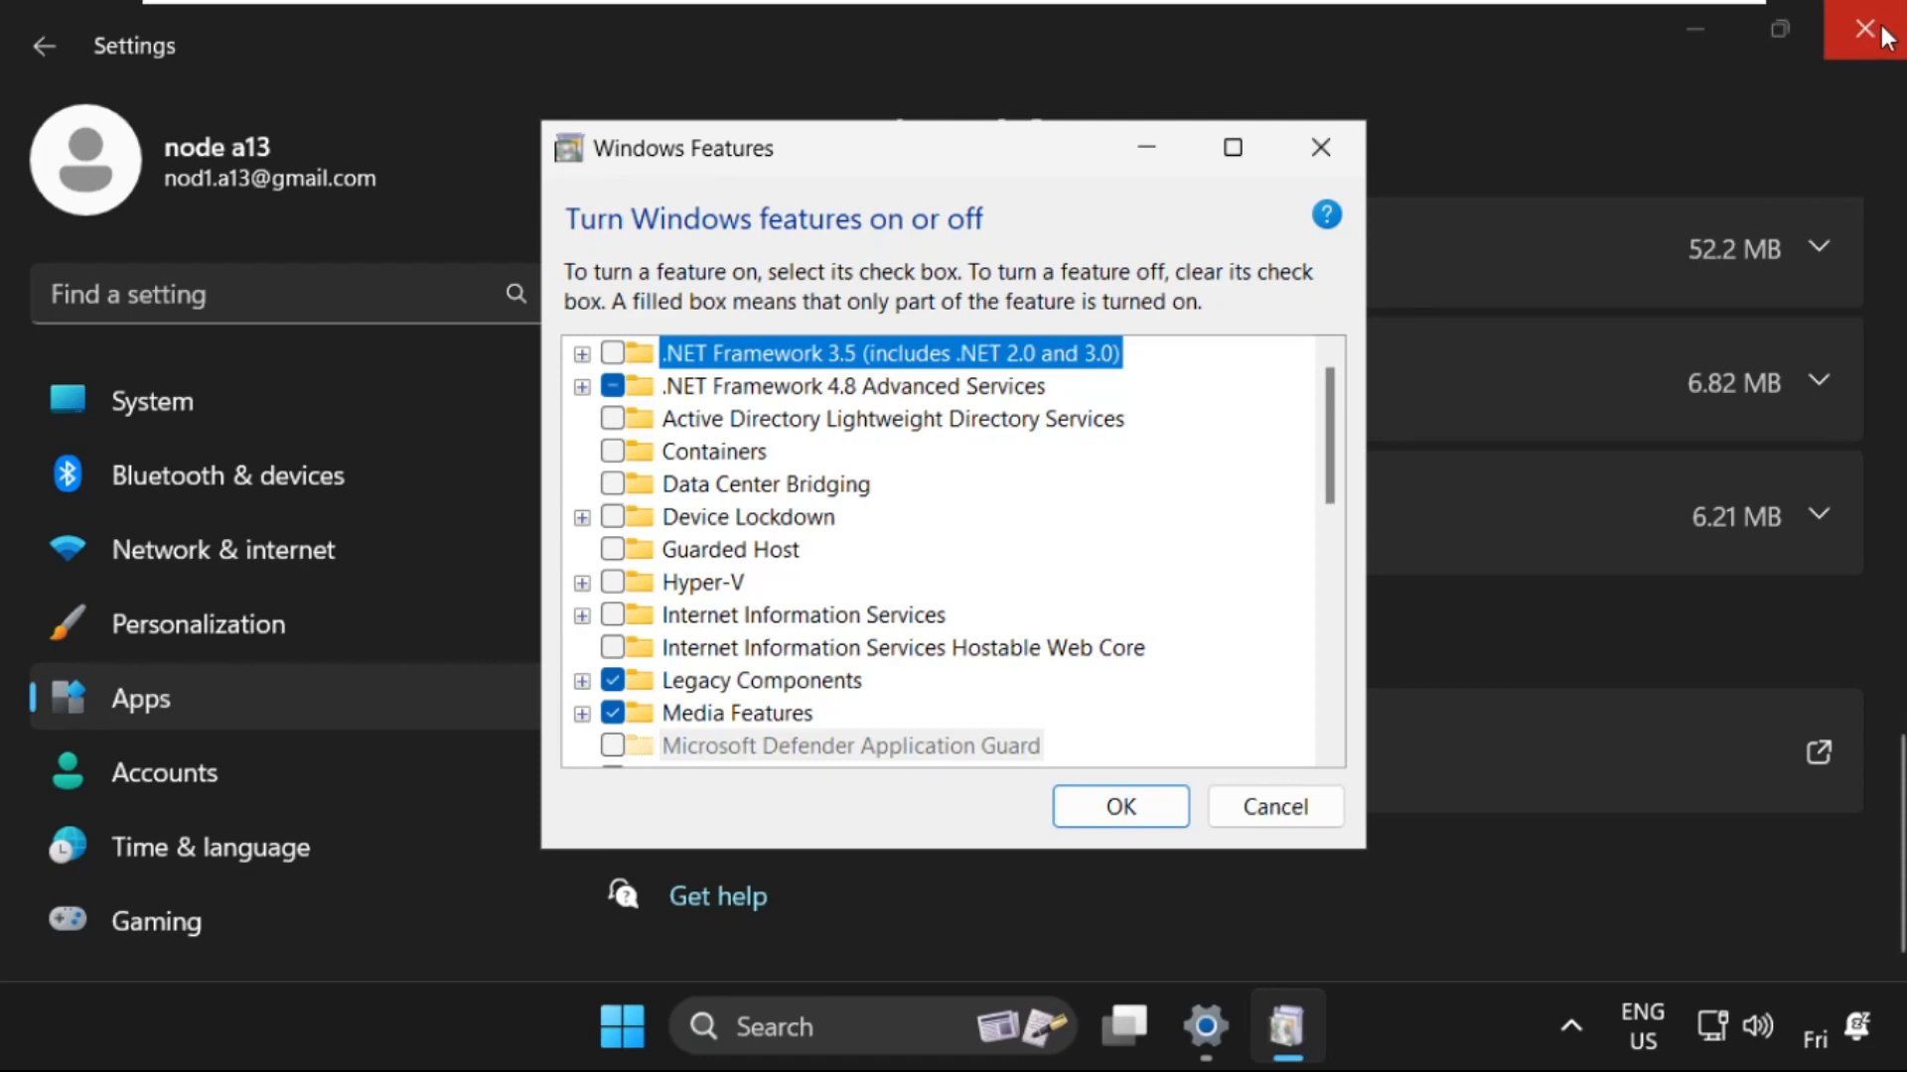
# Step: Close Settings, check Hyper-V and Hyper-V Services in Windows Features, and confirm with OK
pyautogui.click(1870, 30)
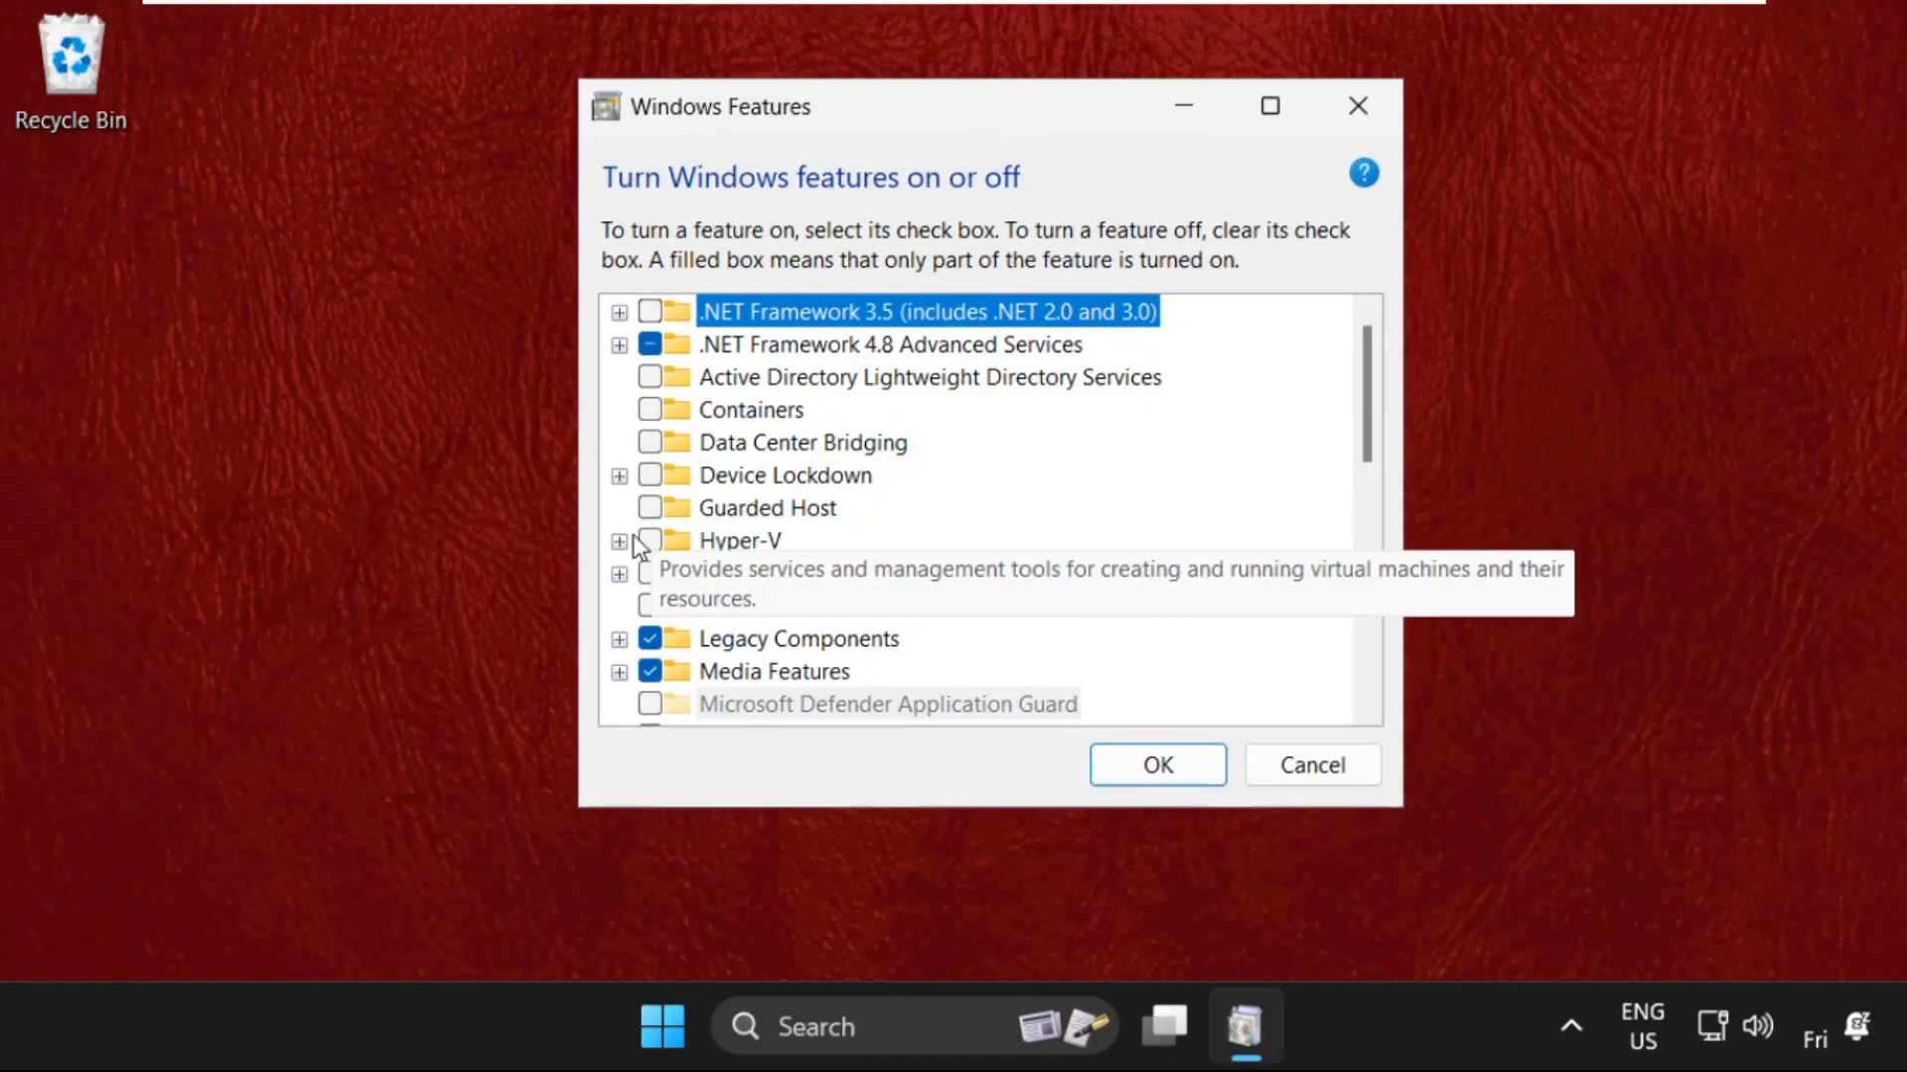
pyautogui.click(620, 542)
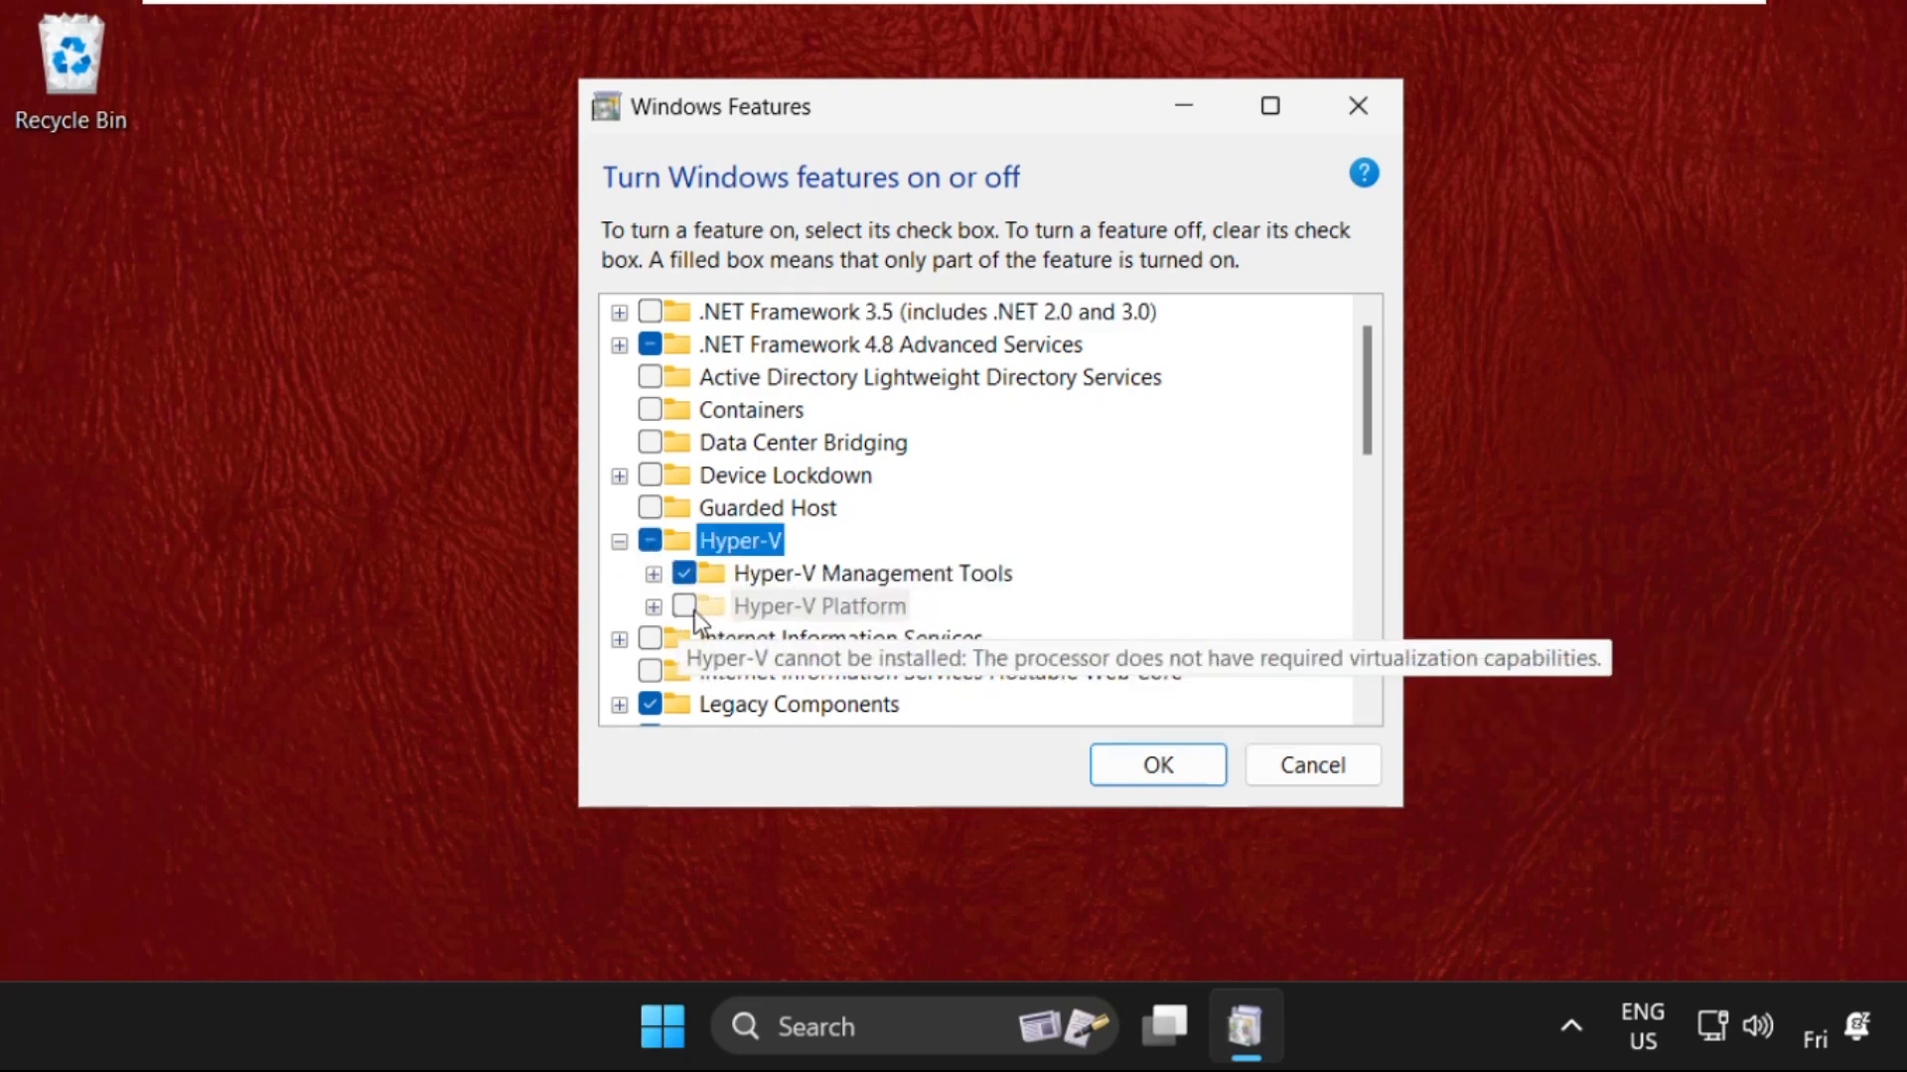
pyautogui.moveTo(729, 589)
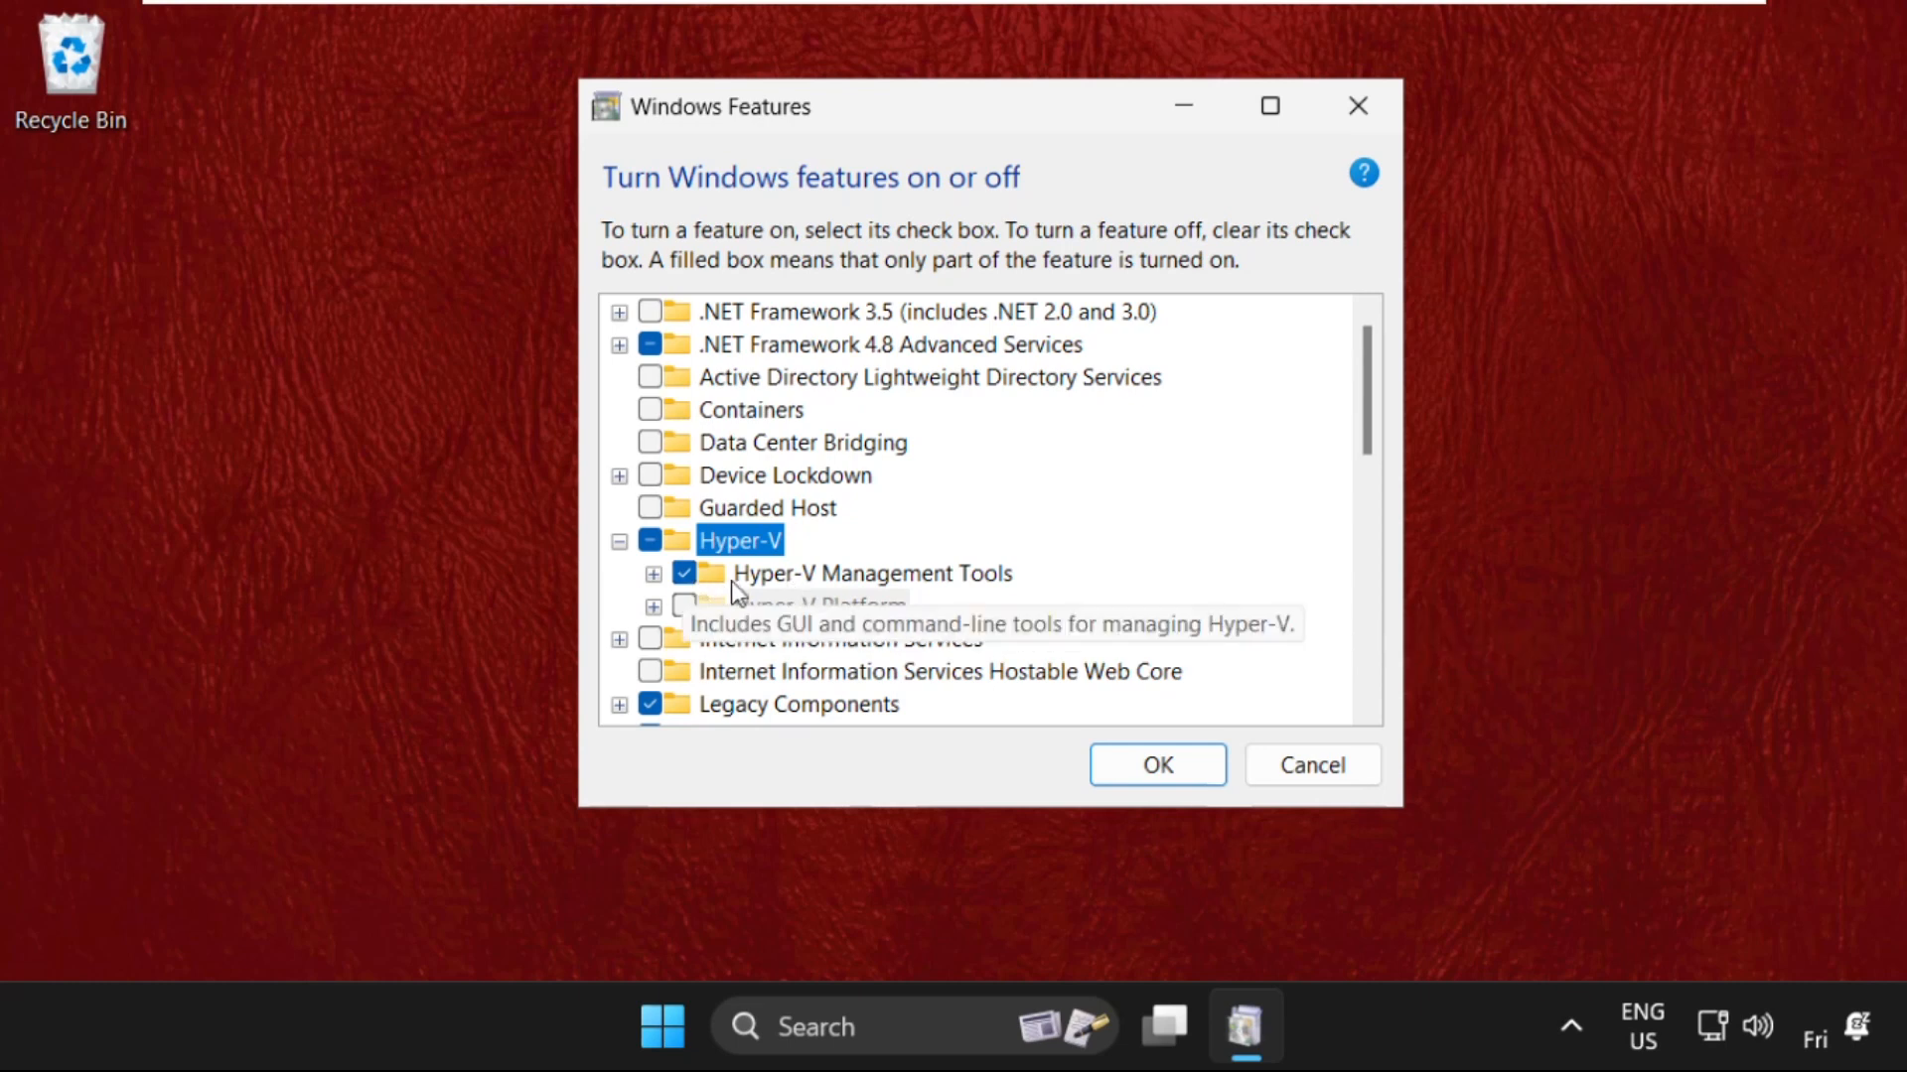
pyautogui.moveTo(918, 594)
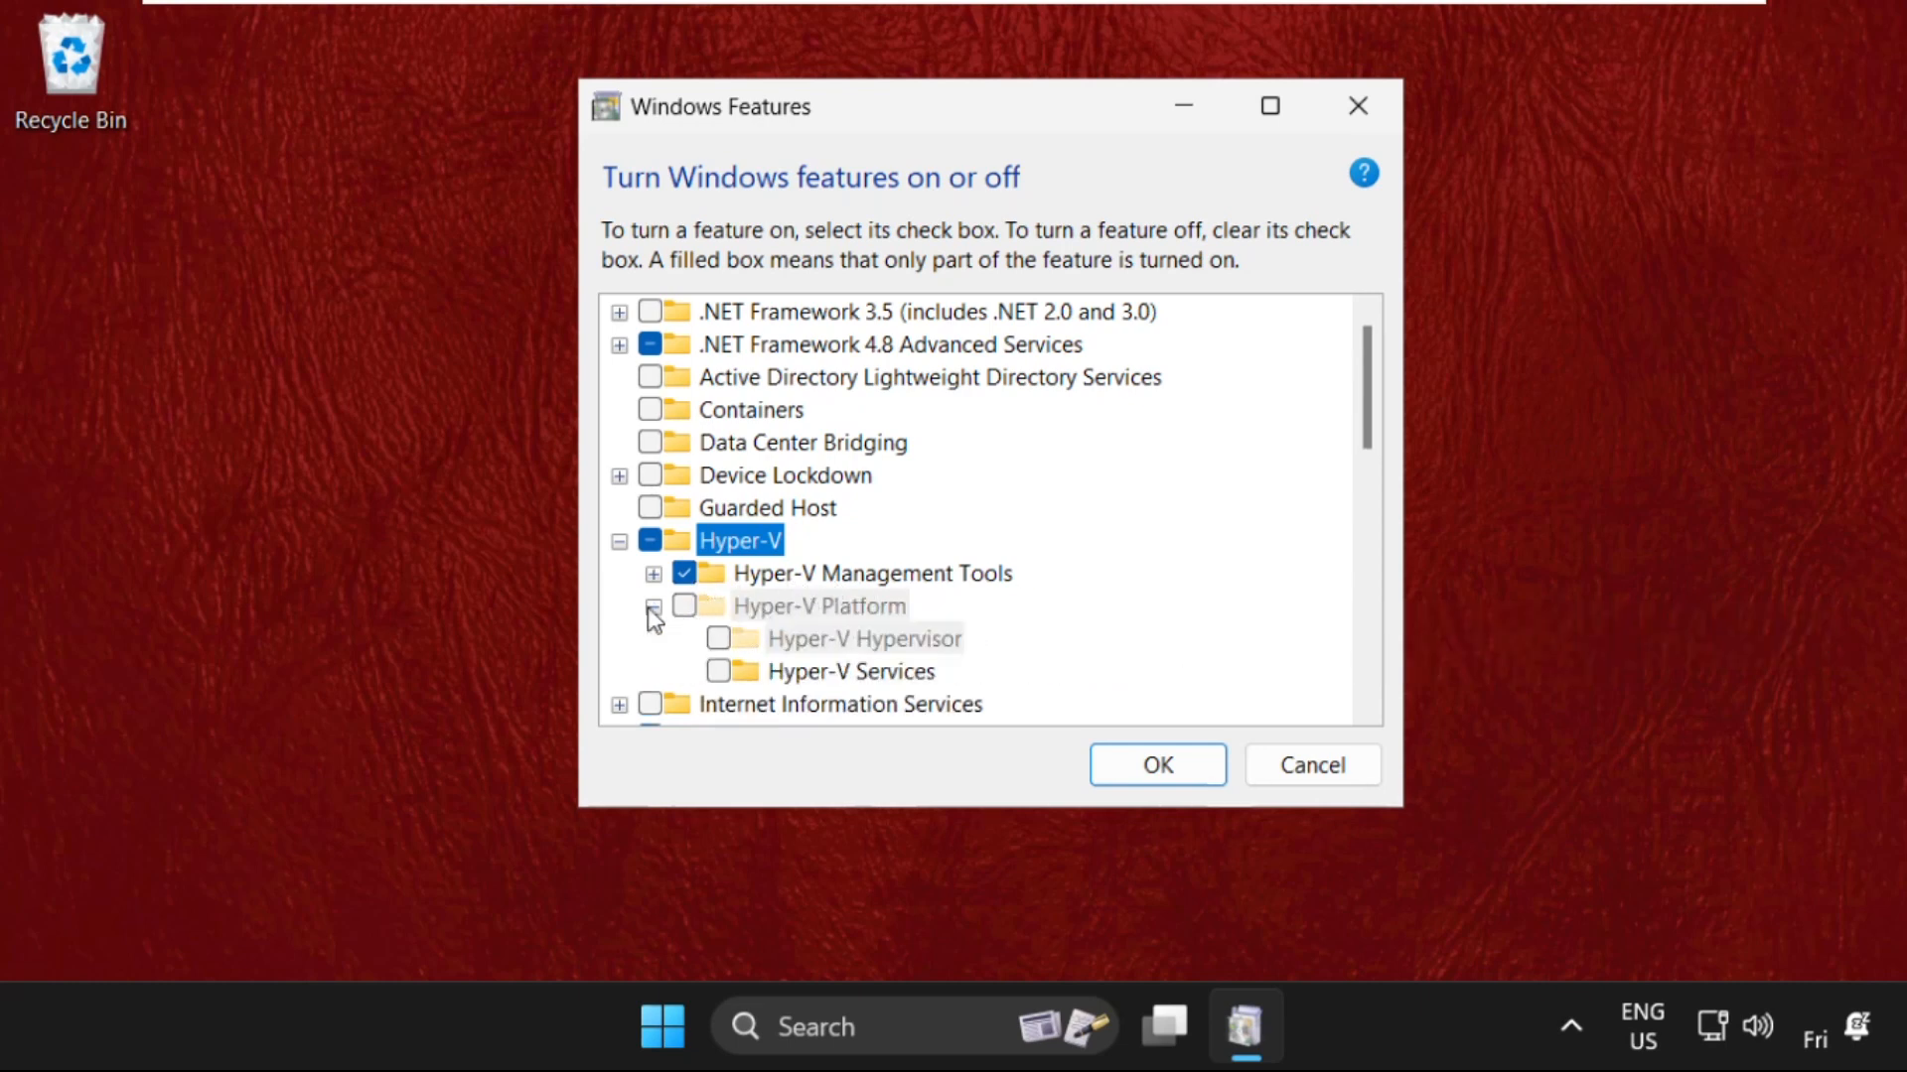
pyautogui.scroll(-3)
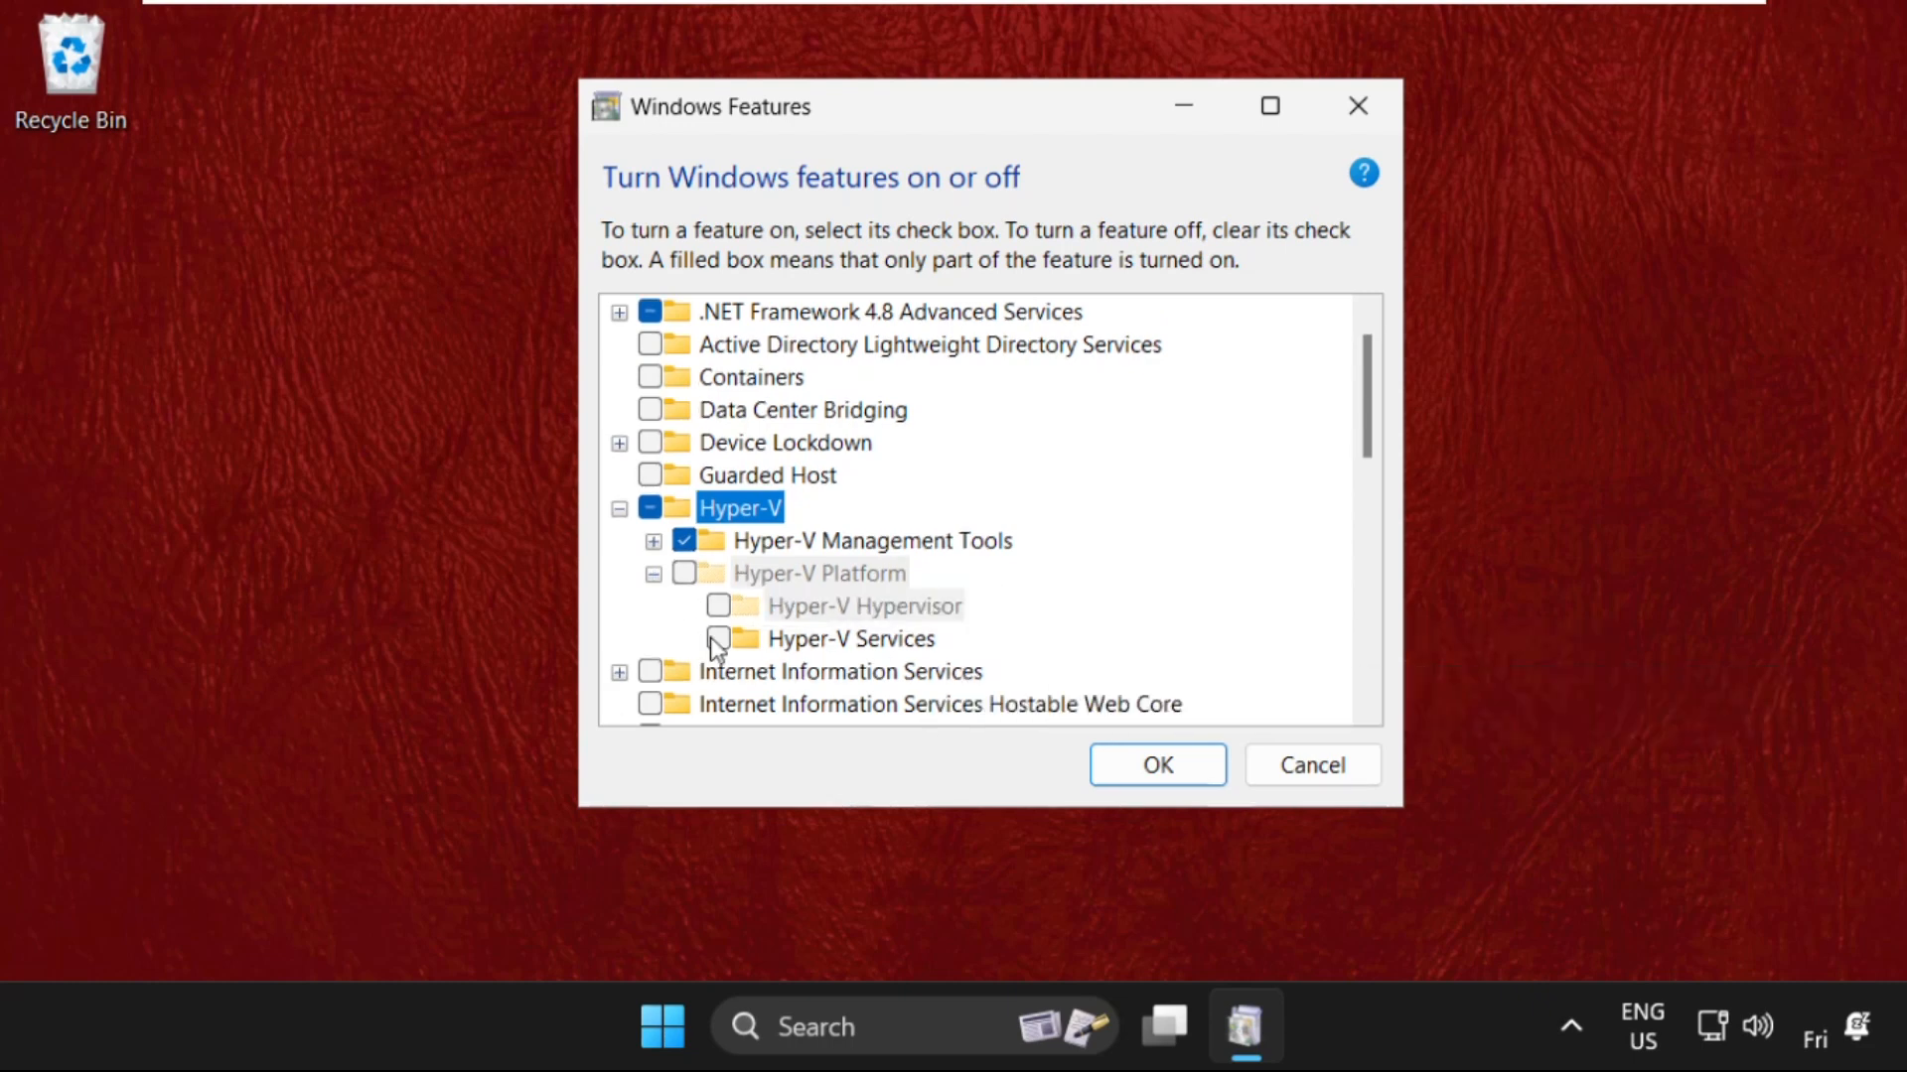
pyautogui.click(719, 638)
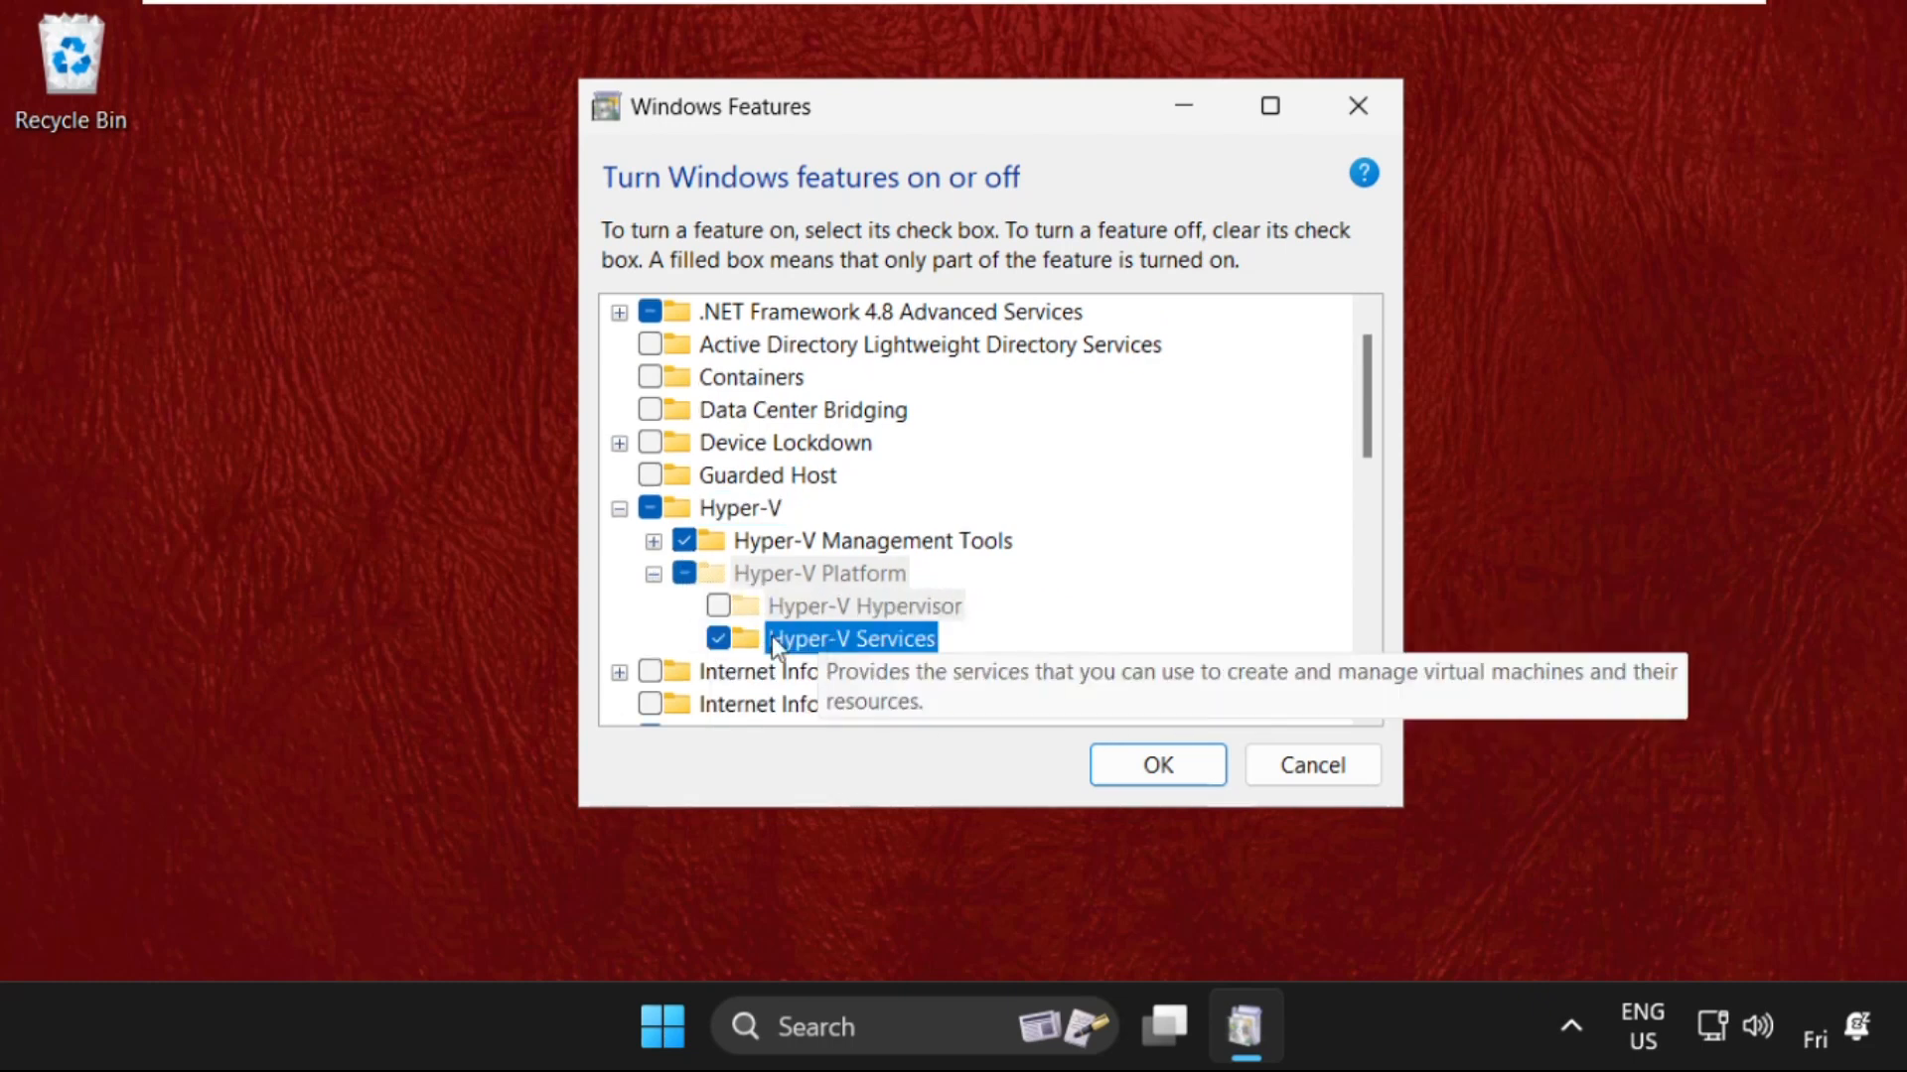
pyautogui.click(1156, 765)
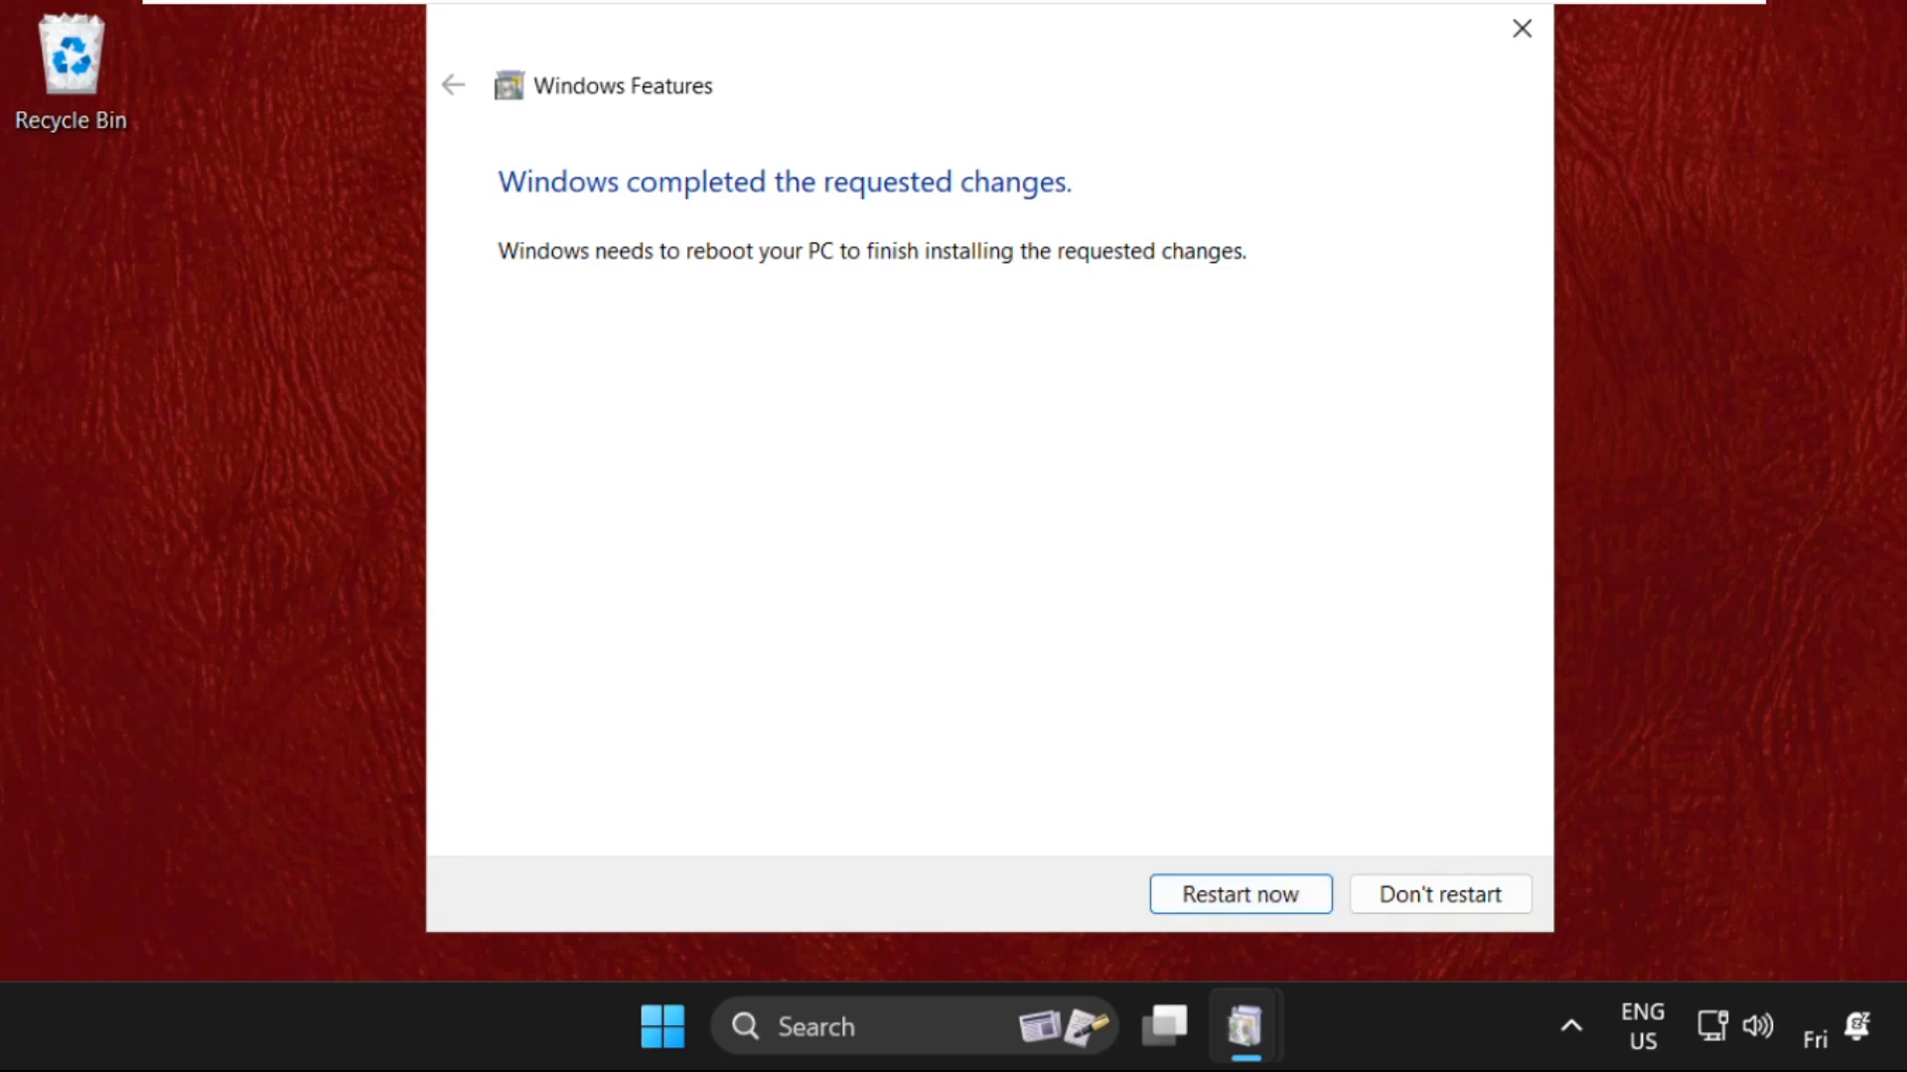
# Step: Choose Don't restart after the changes complete and bring up the Start menu
pyautogui.click(1440, 894)
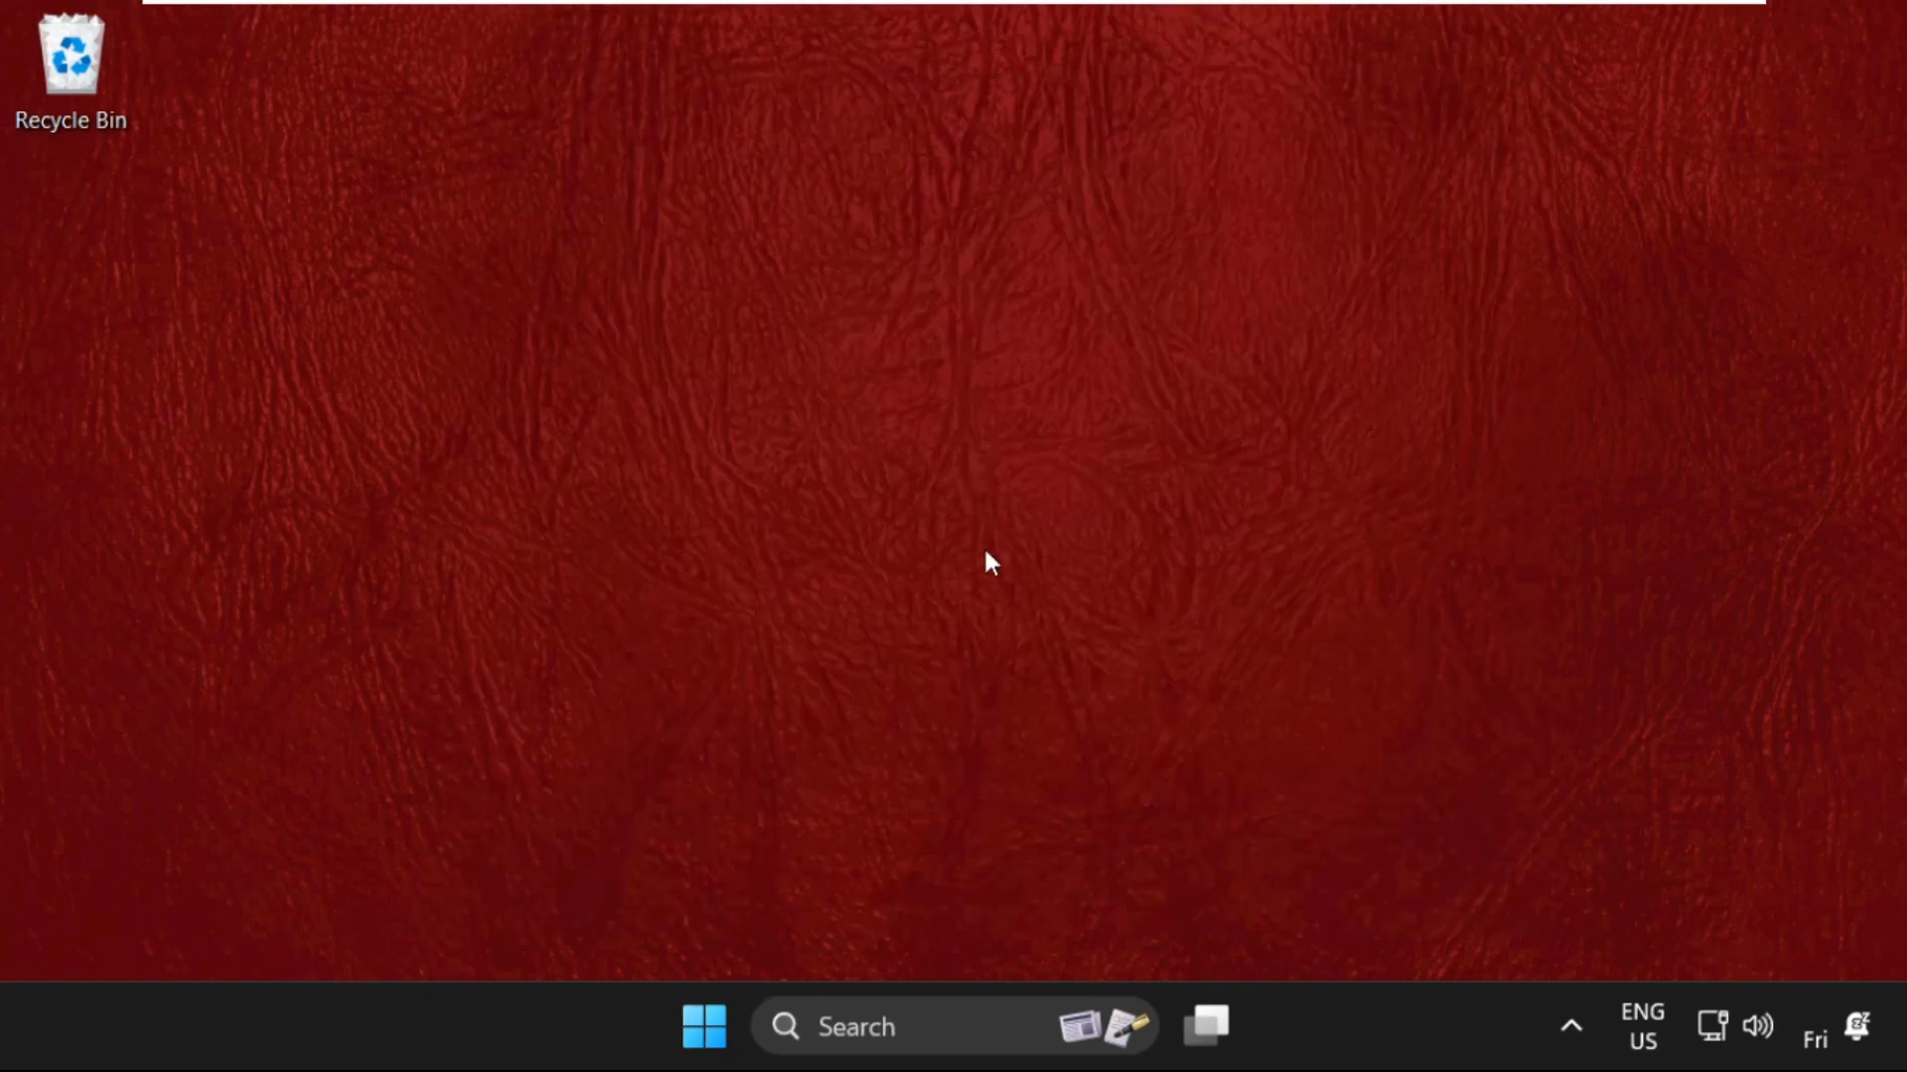
pyautogui.click(703, 1027)
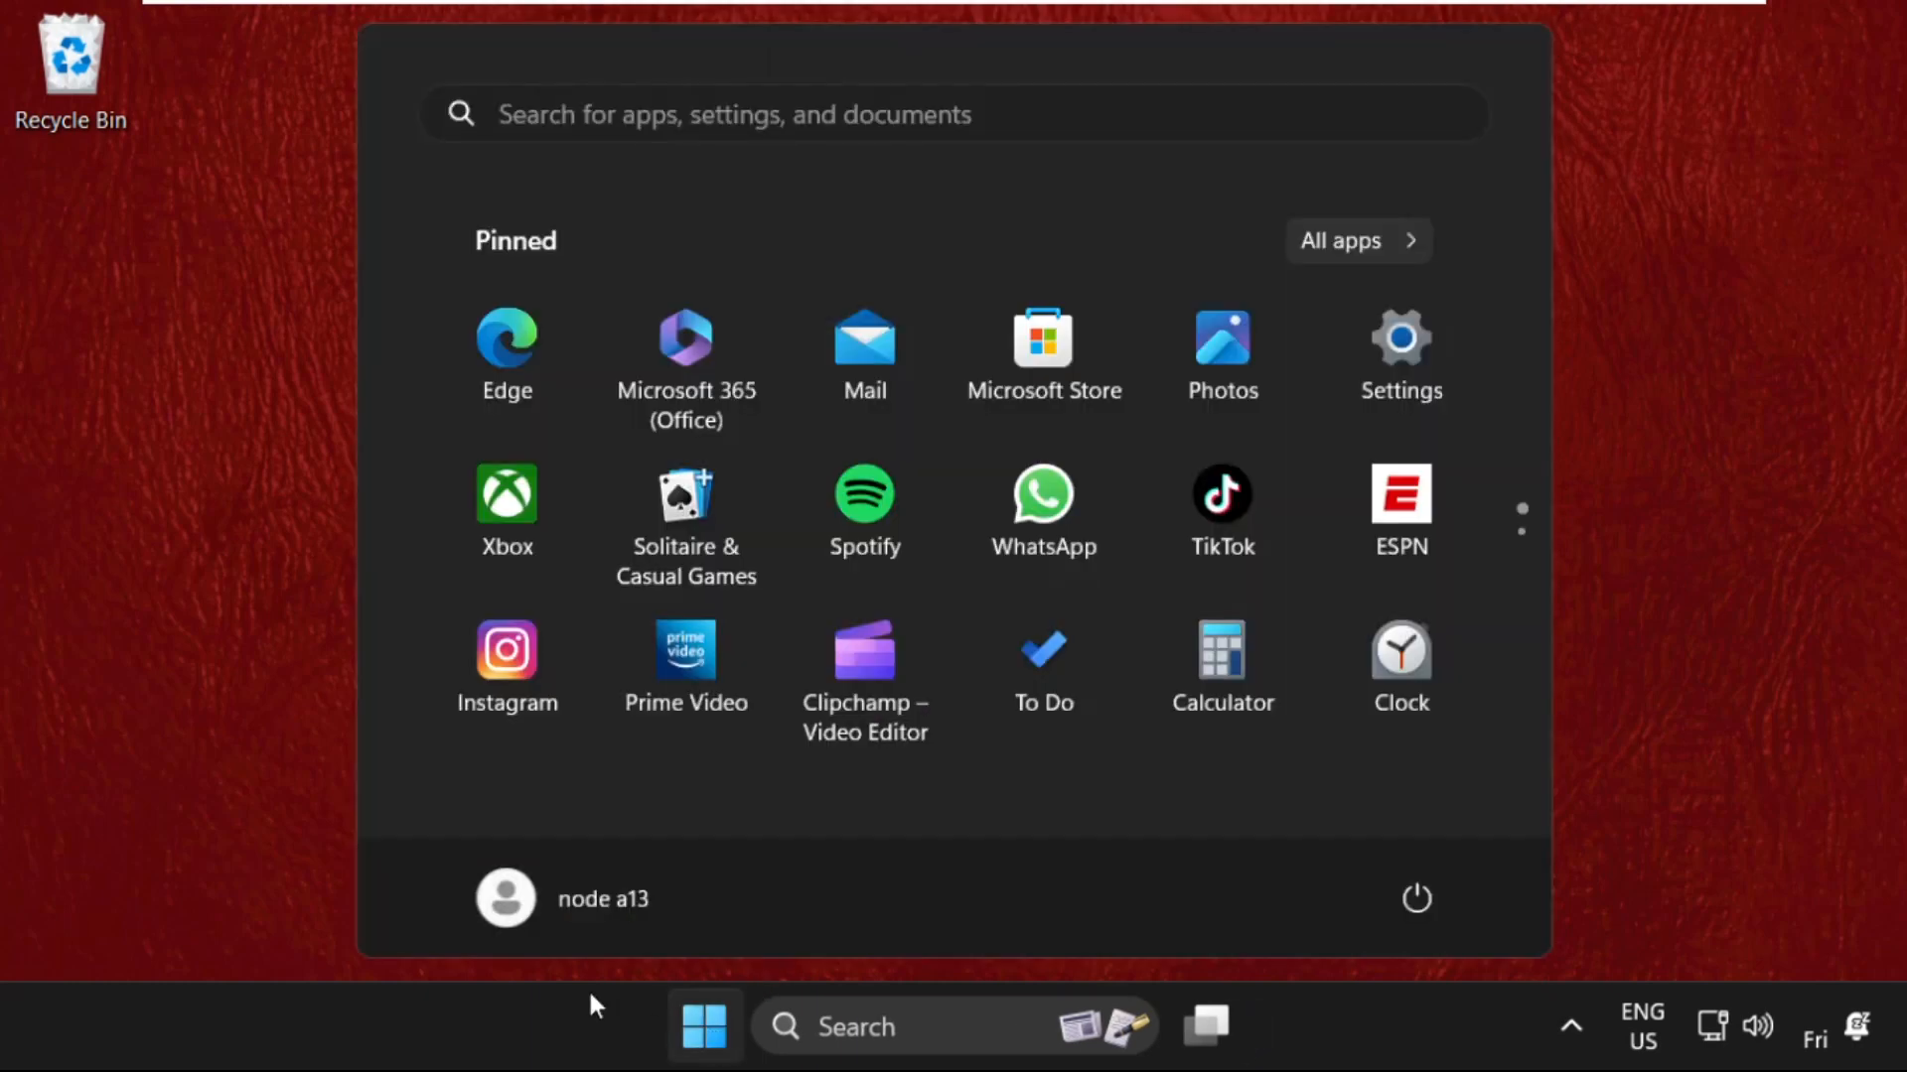